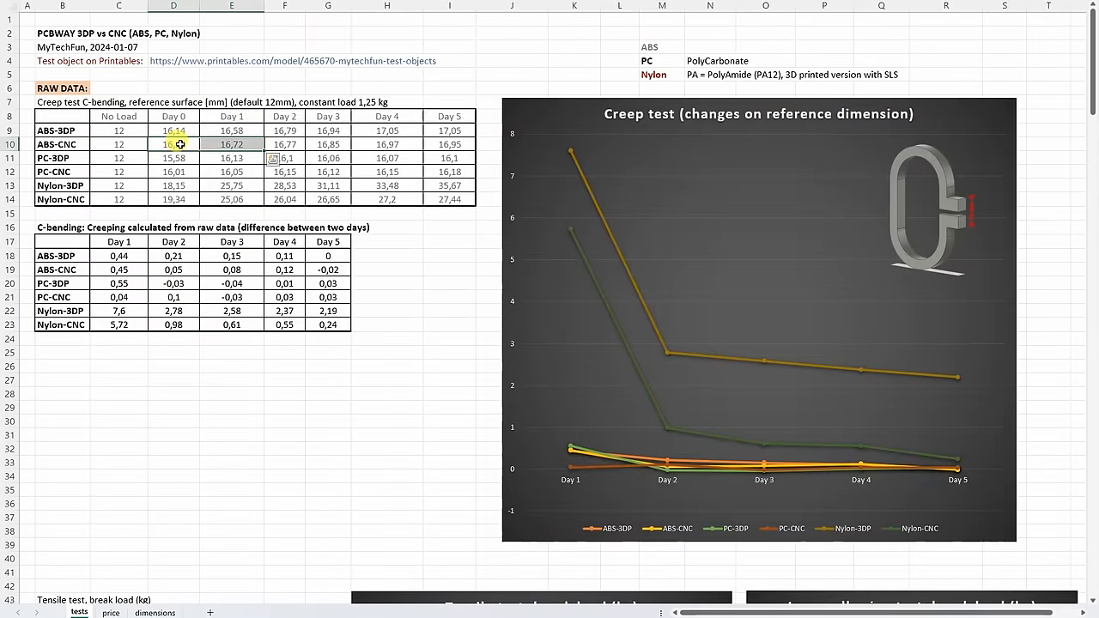
Scroll down the tests sheet to the tensile and layer adhesion break-load charts.
click(231, 144)
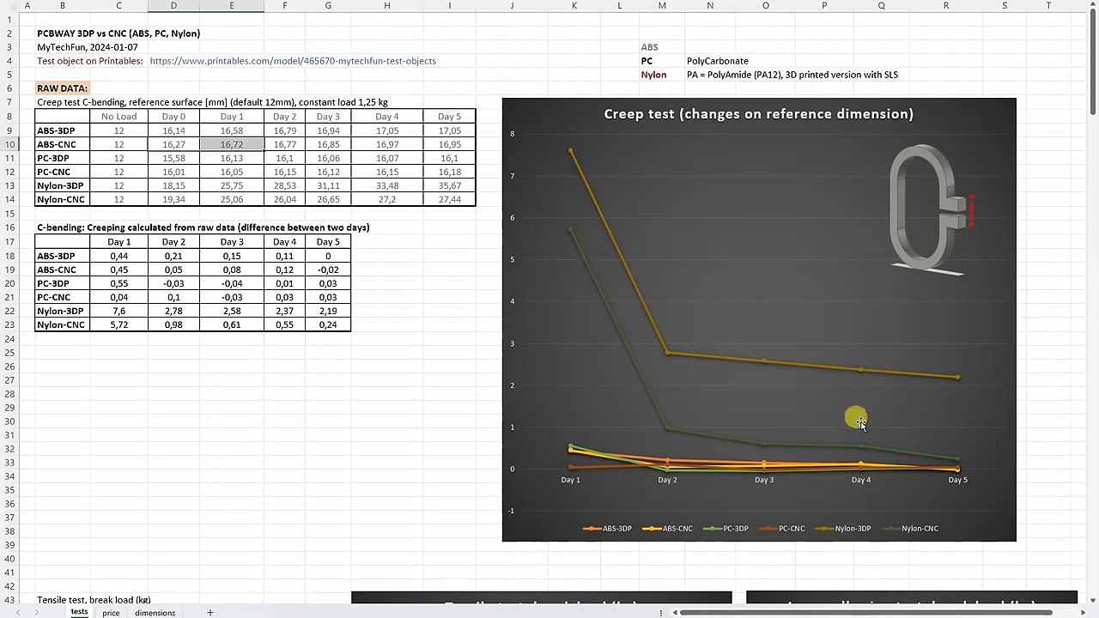
mouse_move(573, 159)
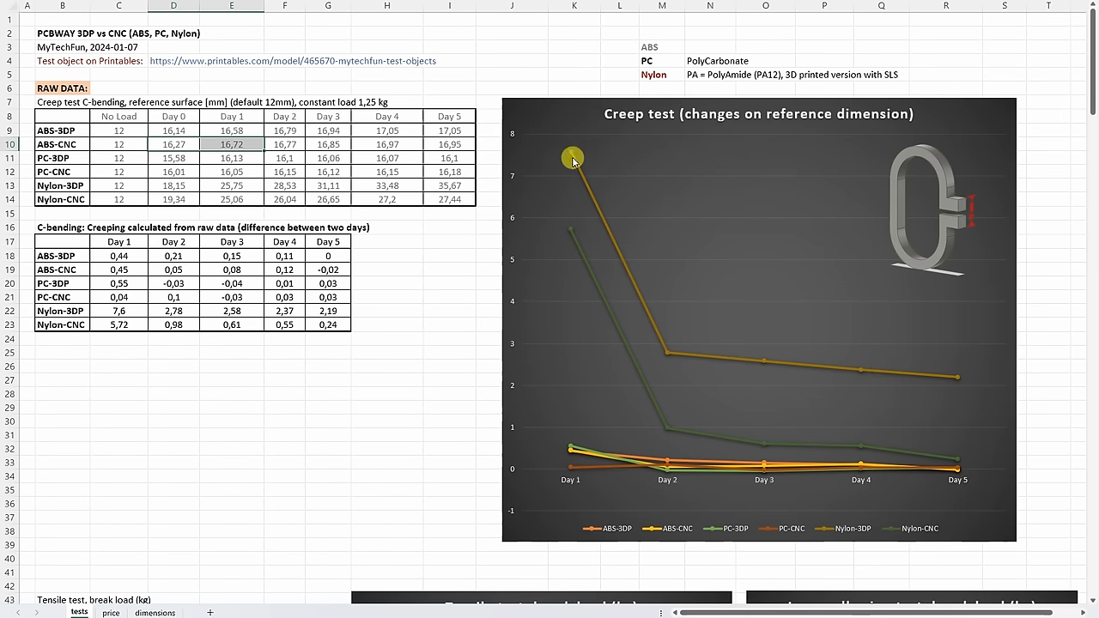
mouse_move(973, 375)
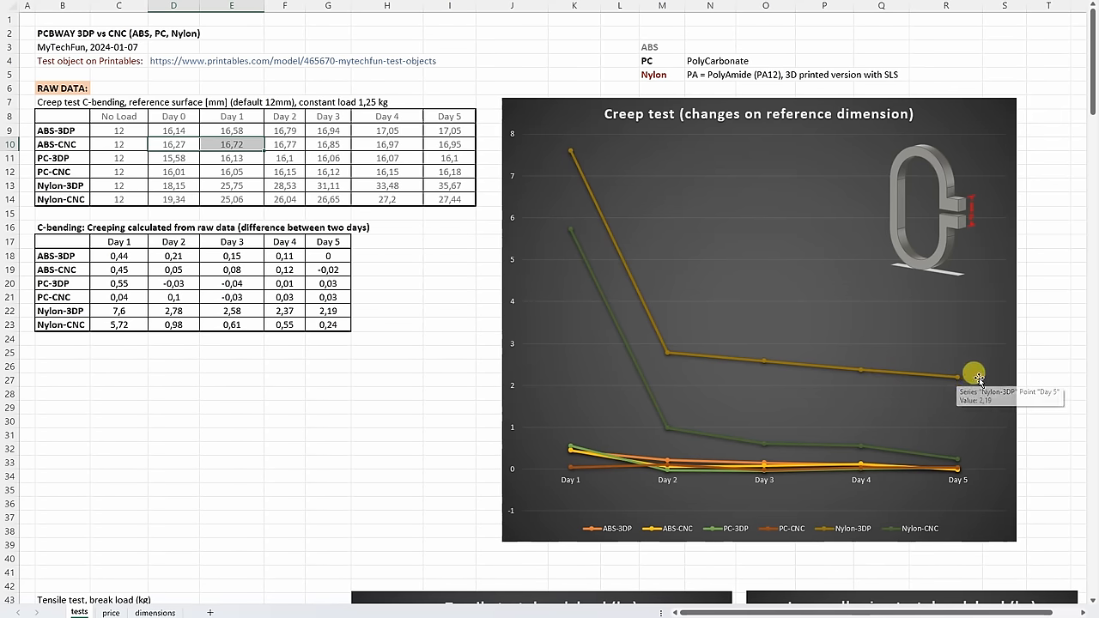
mouse_move(969, 371)
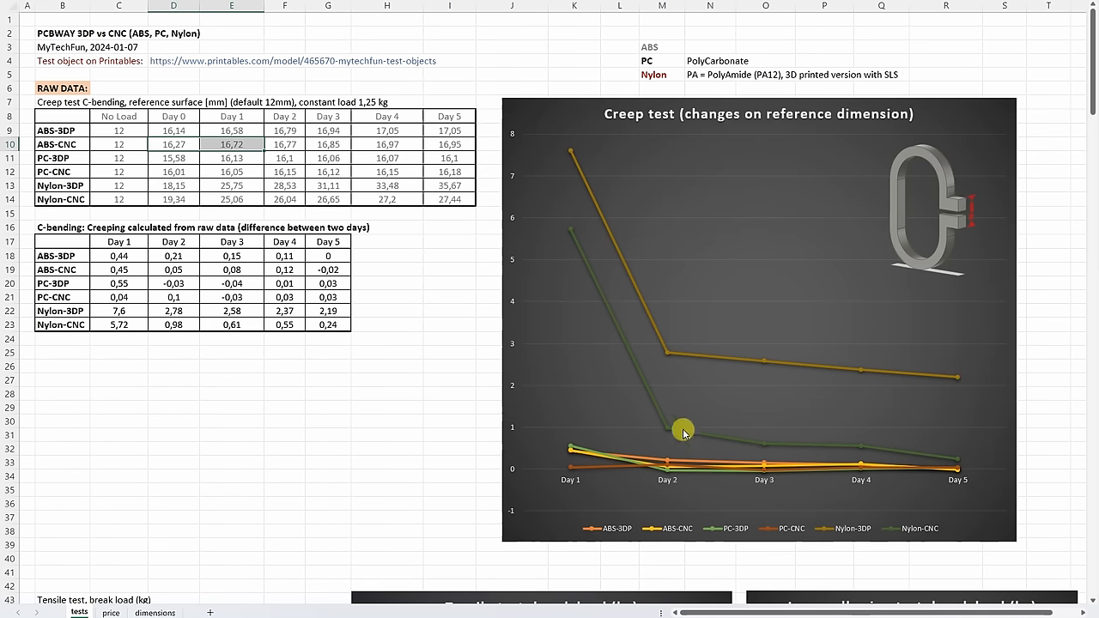
mouse_move(915, 452)
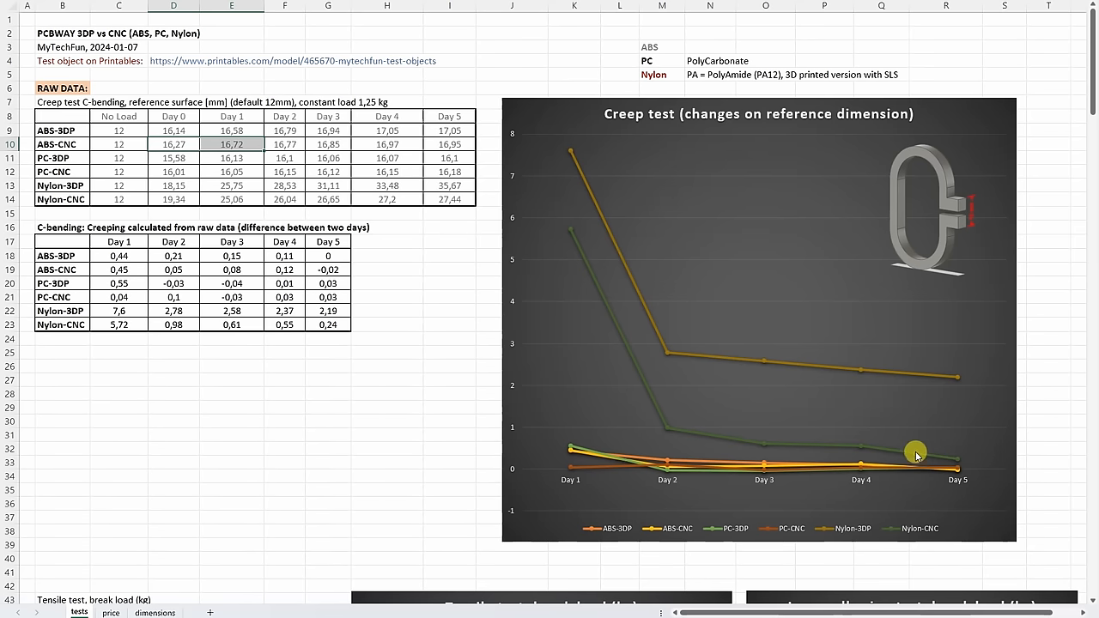
mouse_move(773, 354)
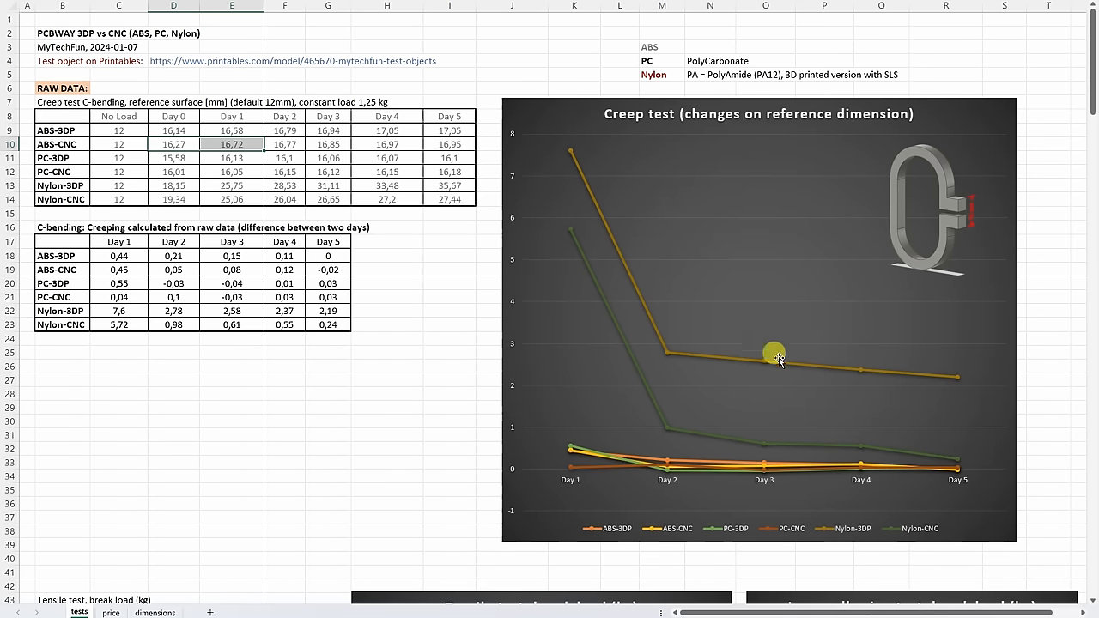
mouse_move(579, 133)
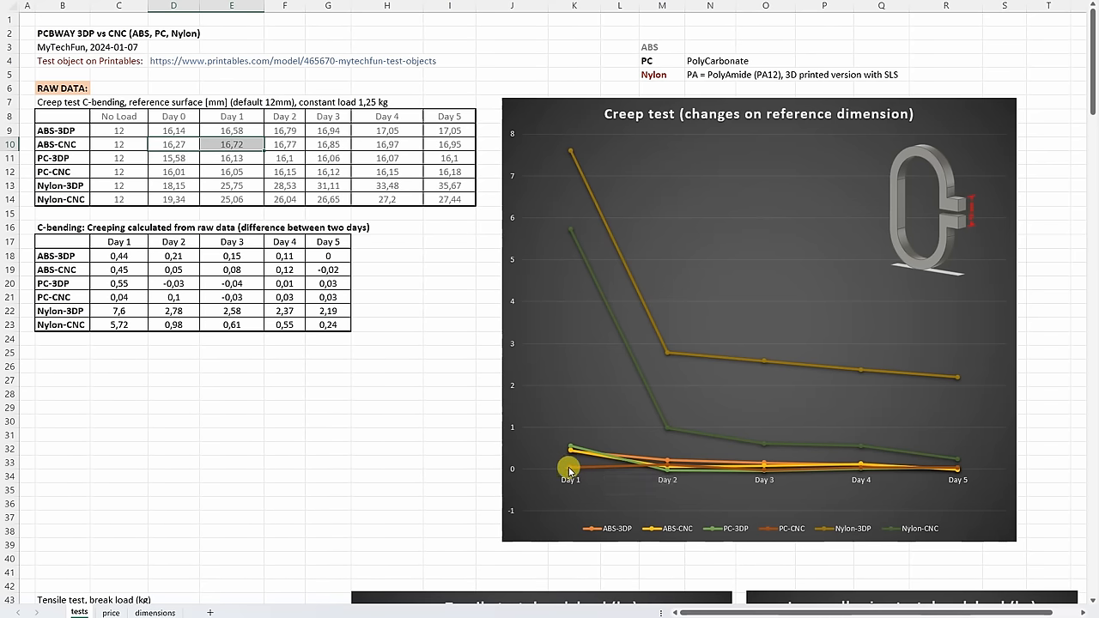
mouse_move(320, 449)
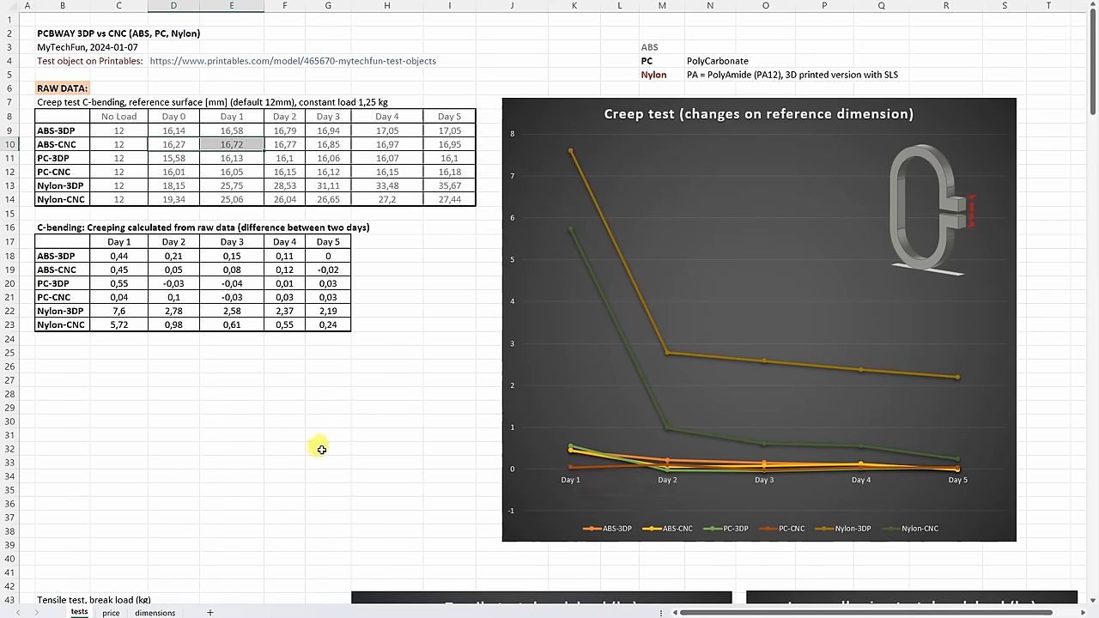
scroll(down, 3)
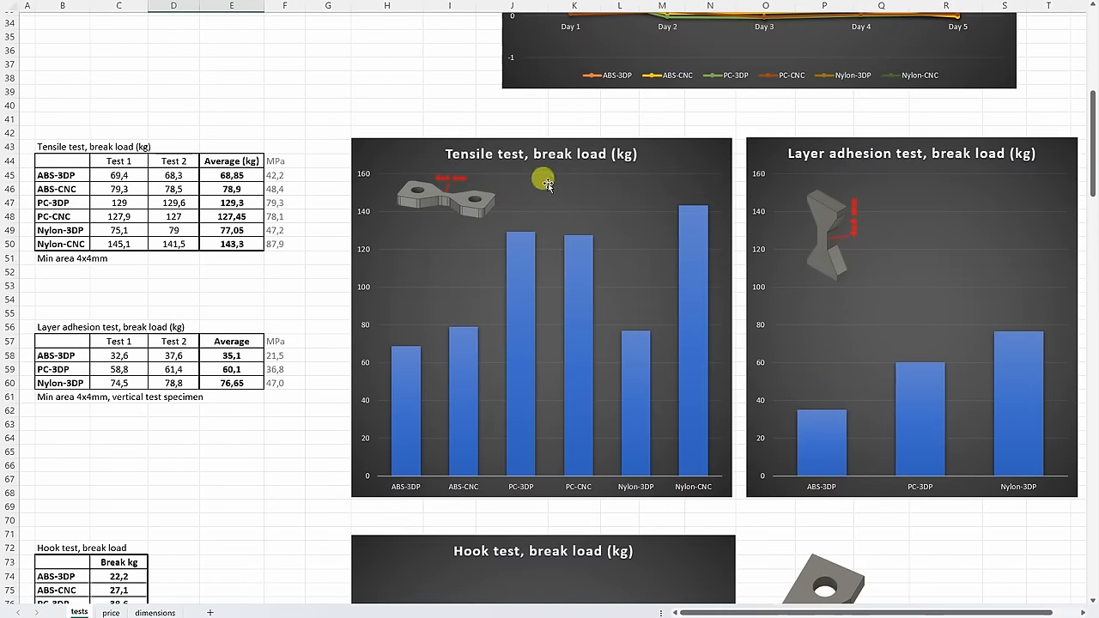
mouse_move(528, 238)
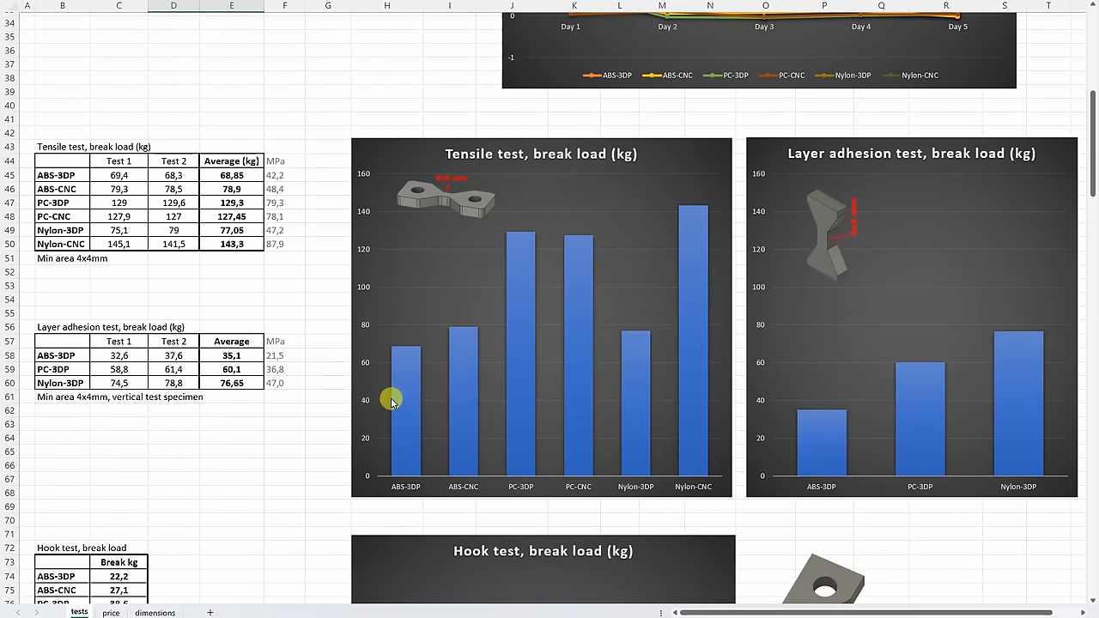
mouse_move(571, 252)
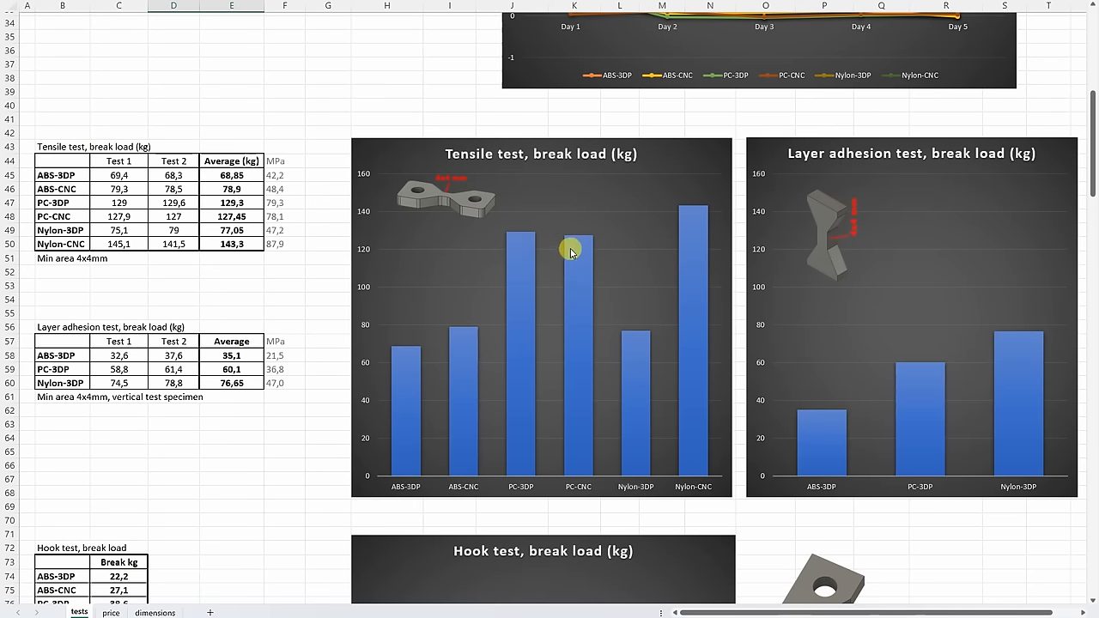
mouse_move(712, 441)
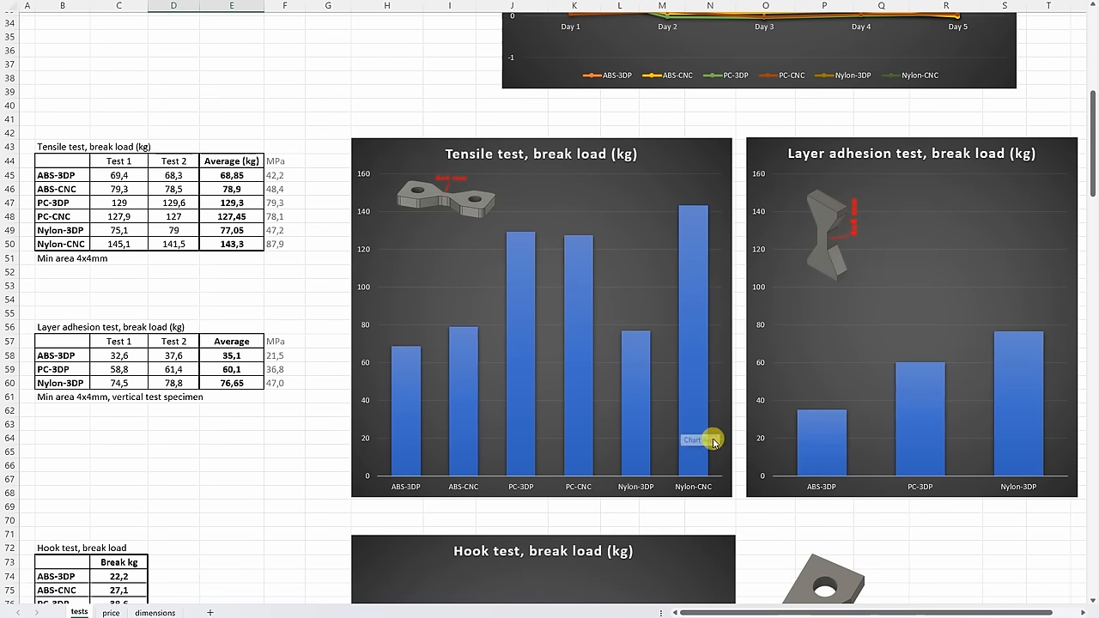
mouse_move(721, 245)
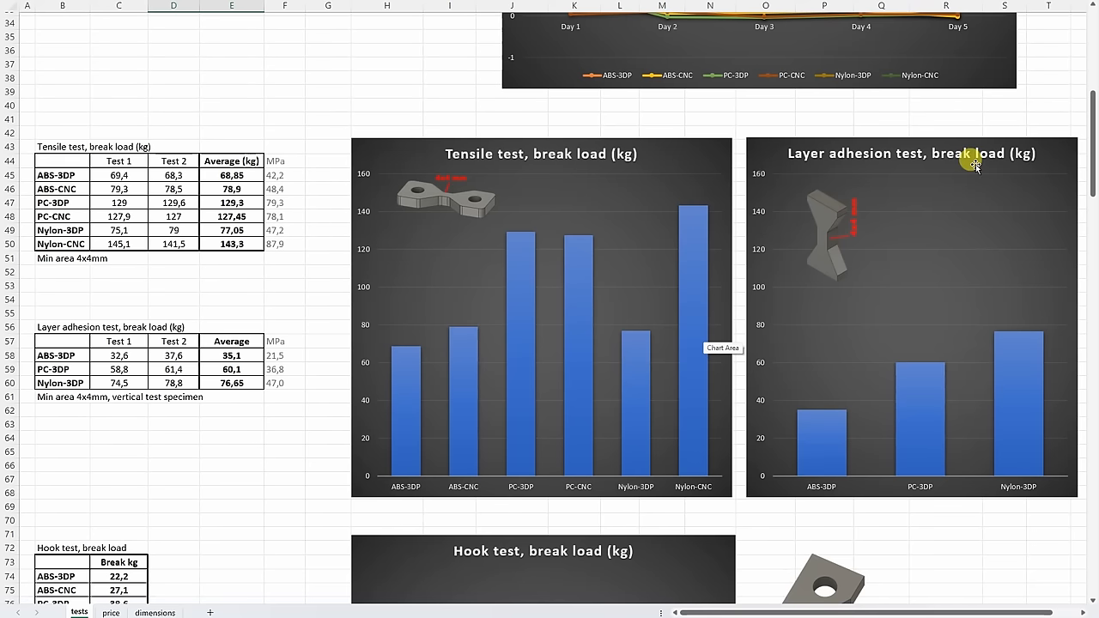
mouse_move(904, 183)
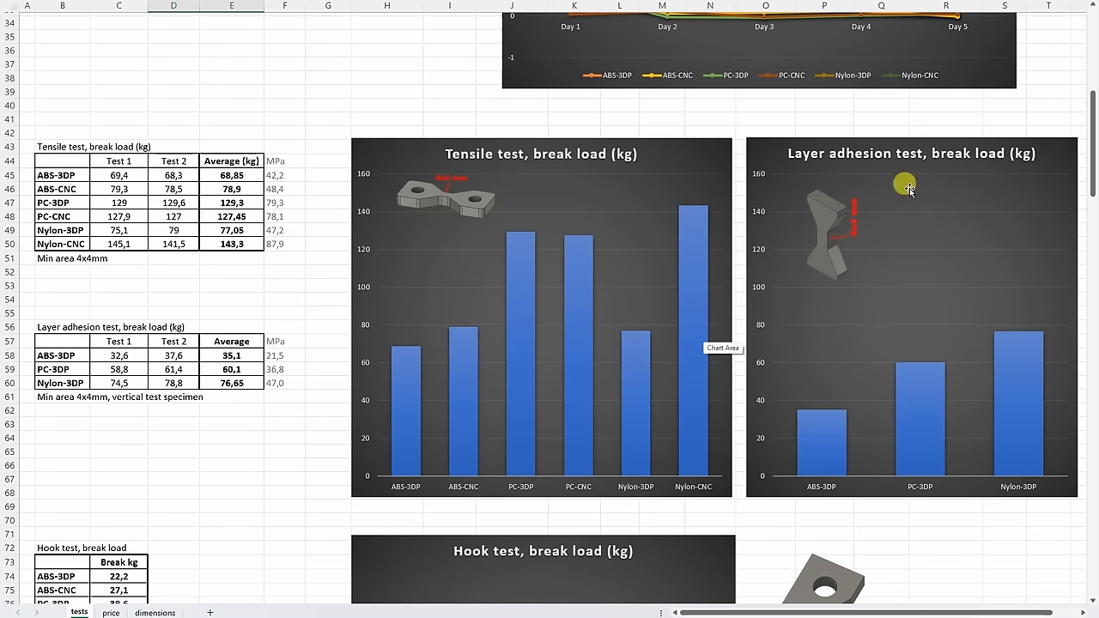
mouse_move(881, 400)
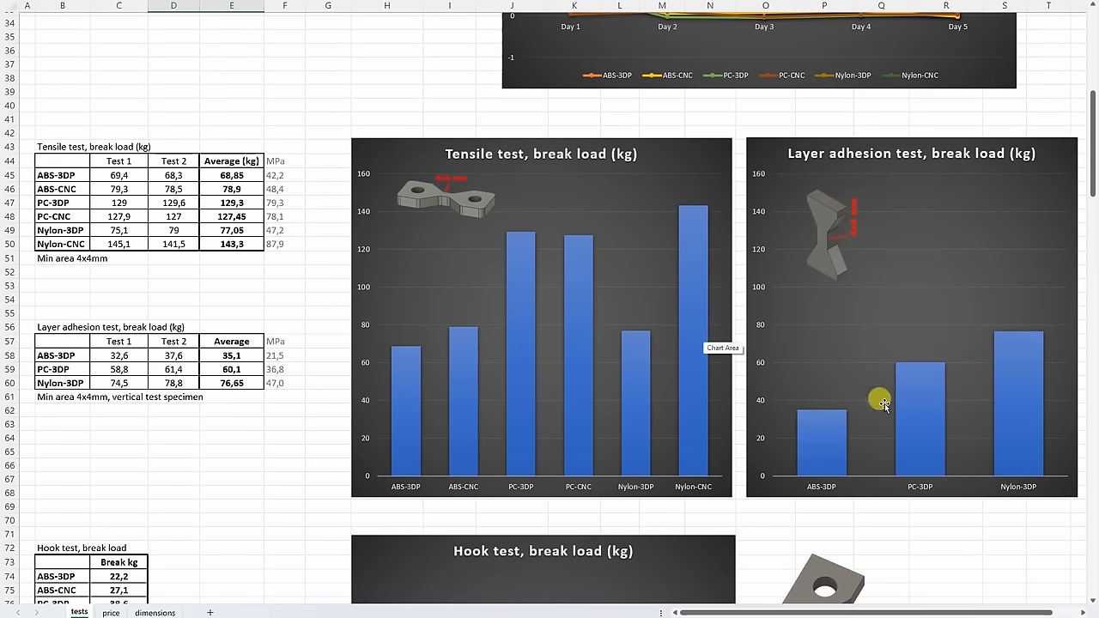
mouse_move(1026, 498)
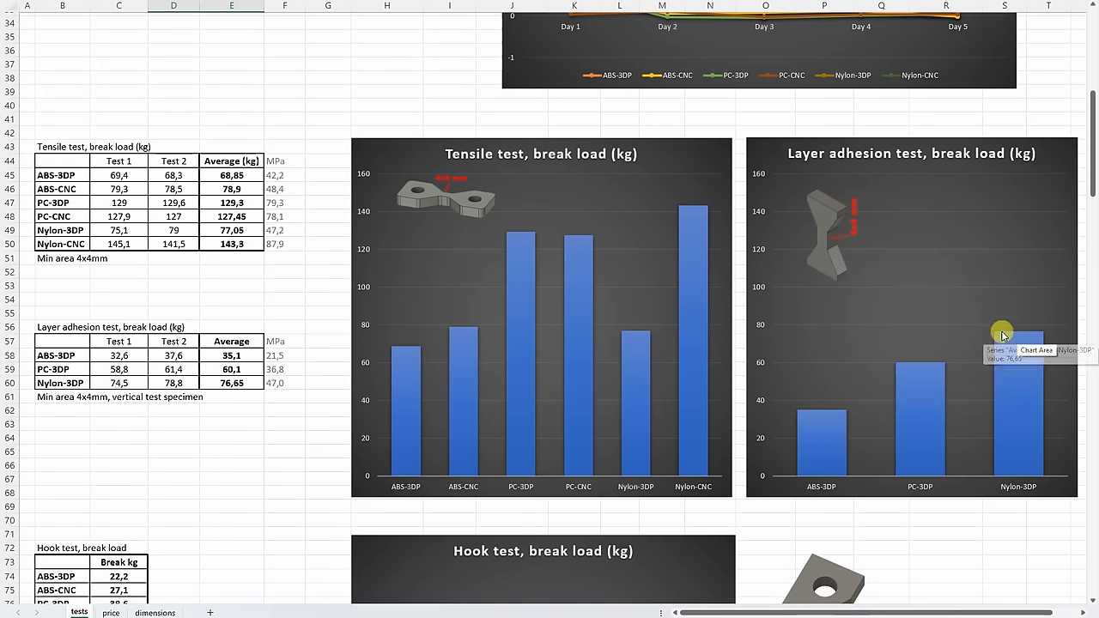
mouse_move(630, 333)
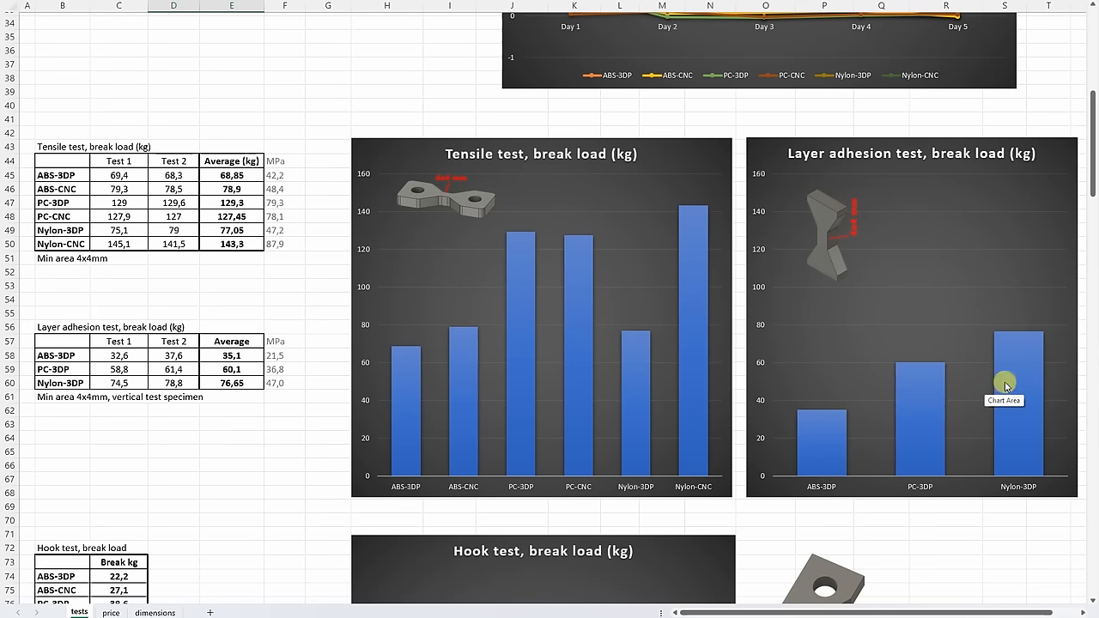
mouse_move(997, 337)
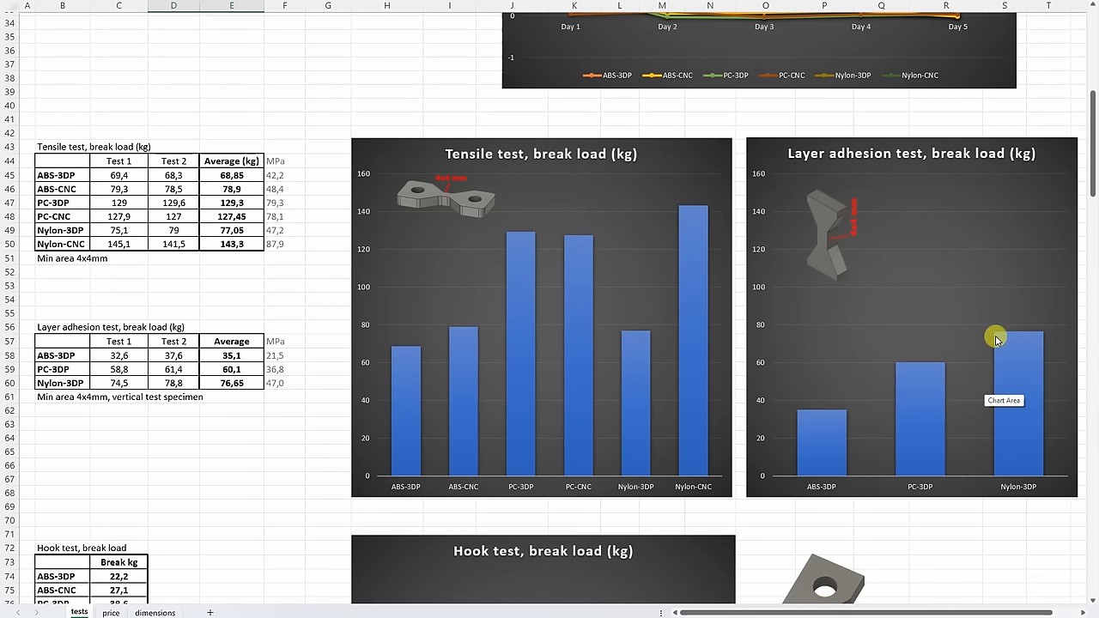
Scroll down to the hook test break-load table and bar chart.
scroll(down, 3)
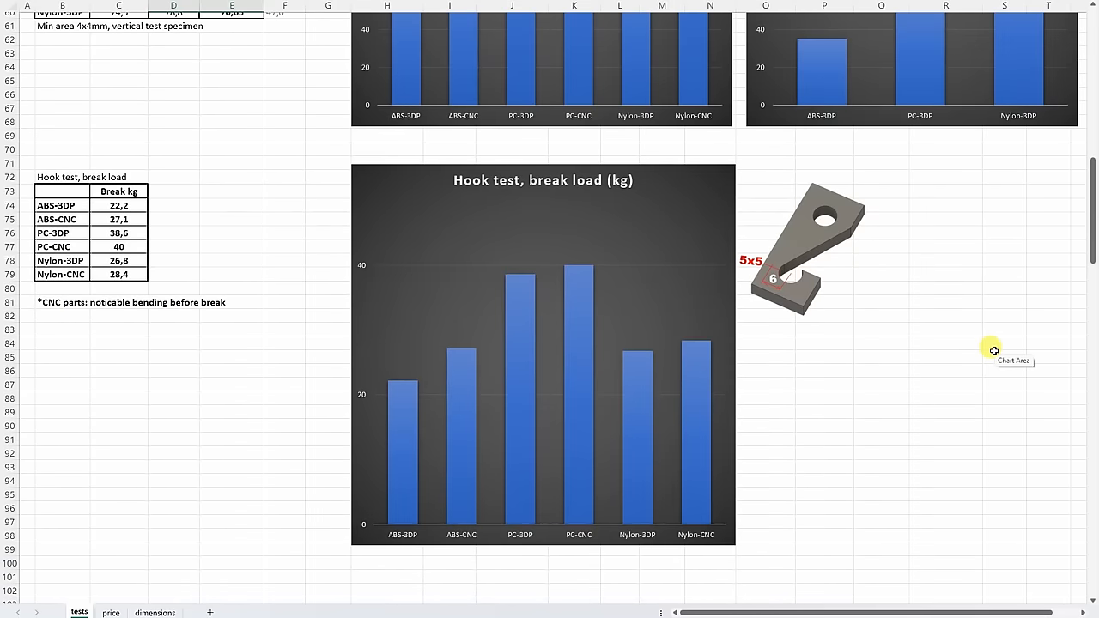
scroll(down, 3)
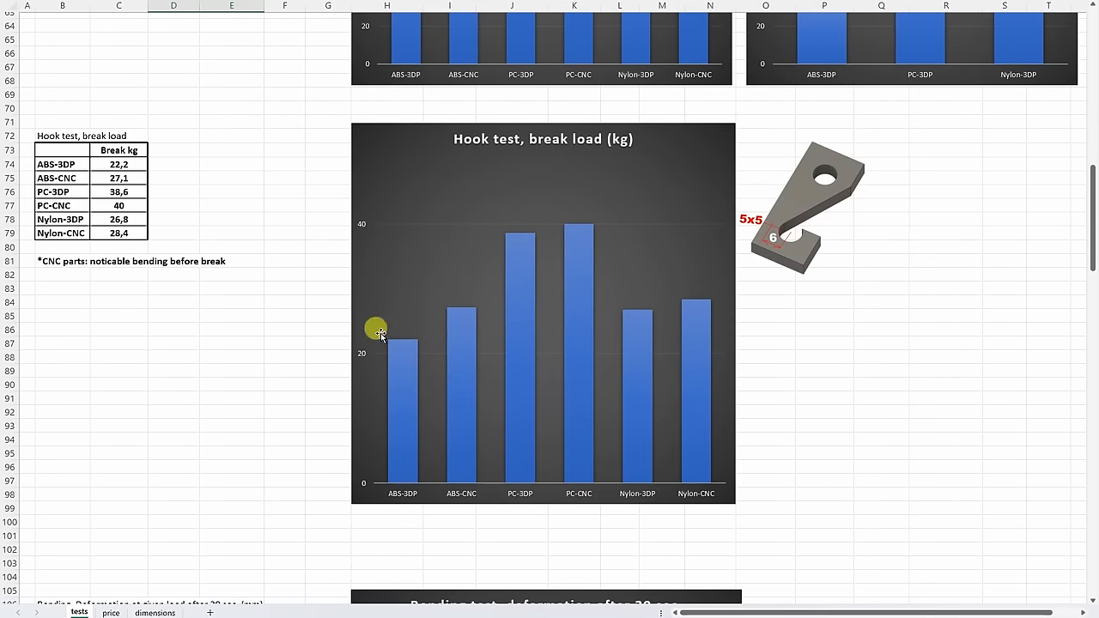
mouse_move(552, 309)
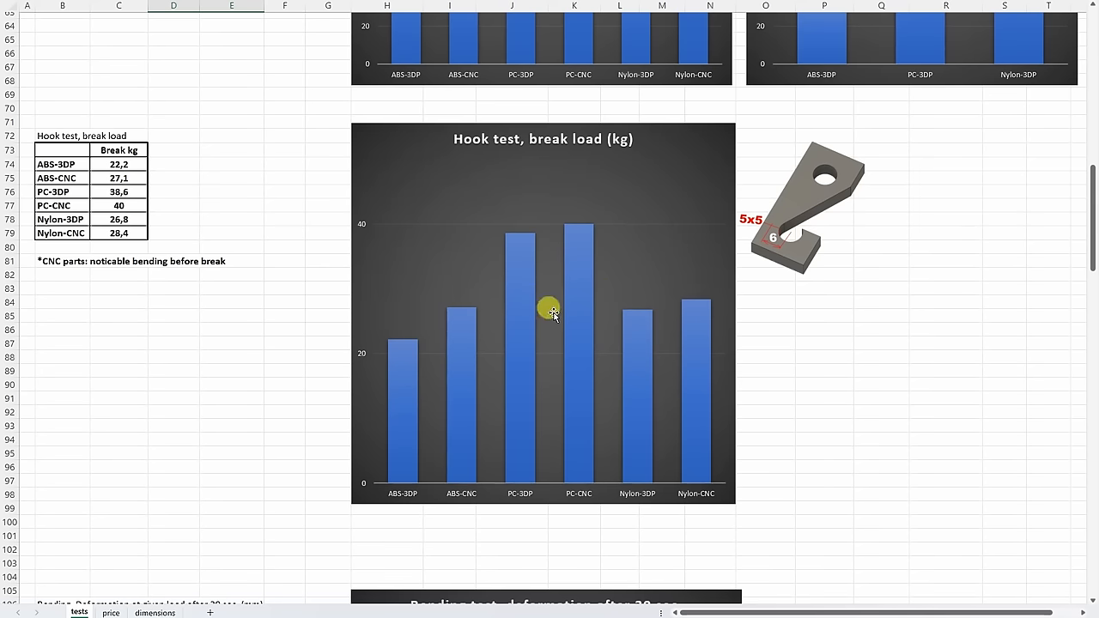
mouse_move(580, 228)
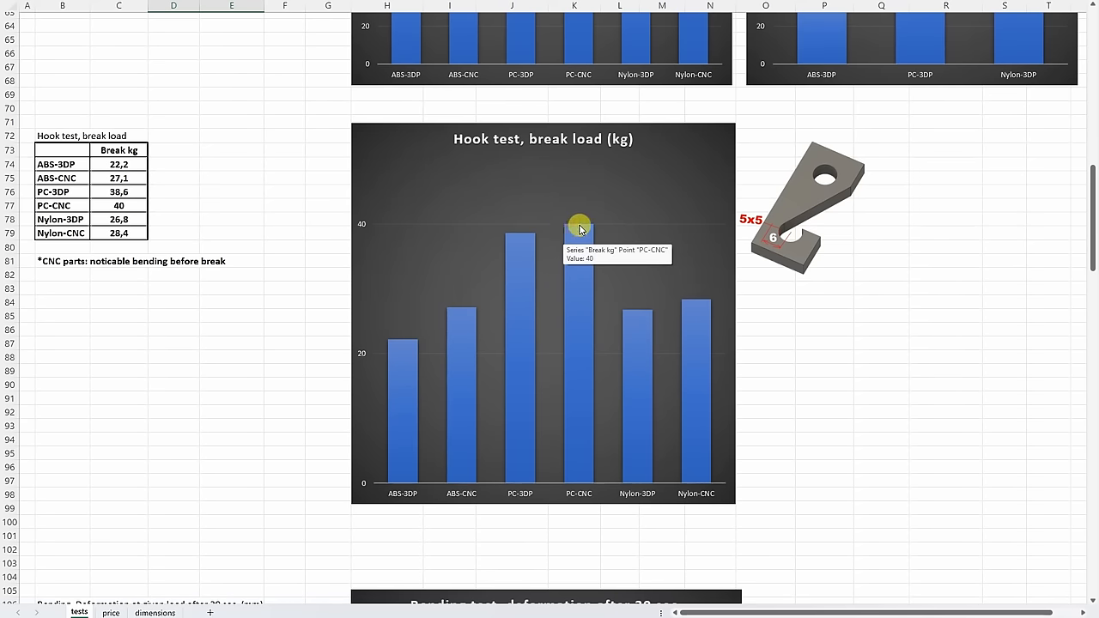
mouse_move(553, 197)
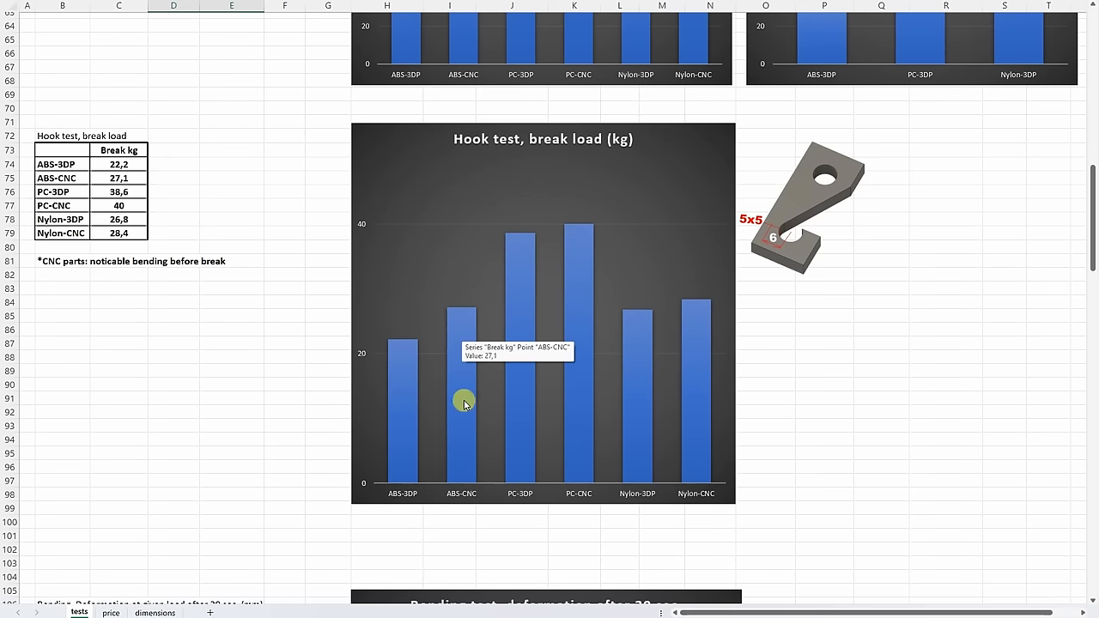
mouse_move(478, 316)
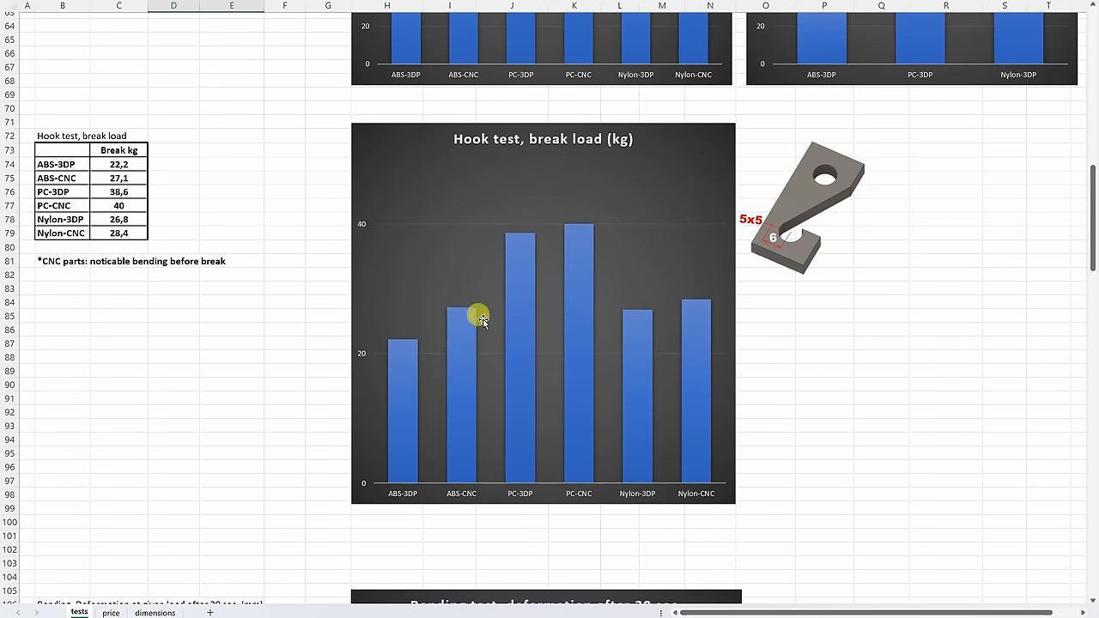
mouse_move(408, 249)
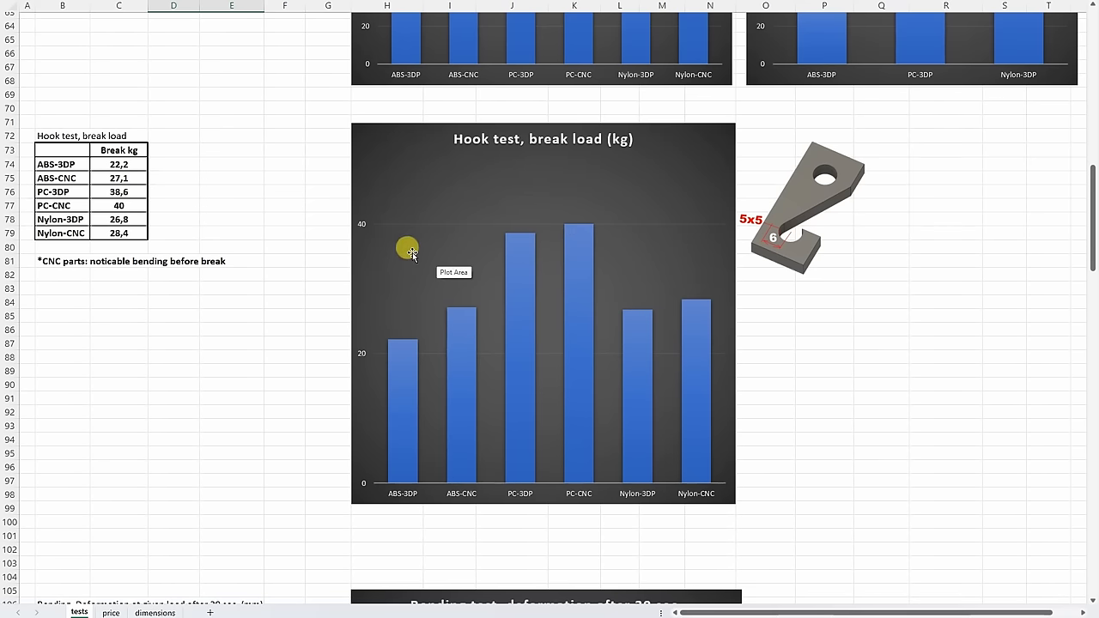
Scroll past the 30-second bending chart to the 1", 30" and 60" deformation line chart.
scroll(down, 3)
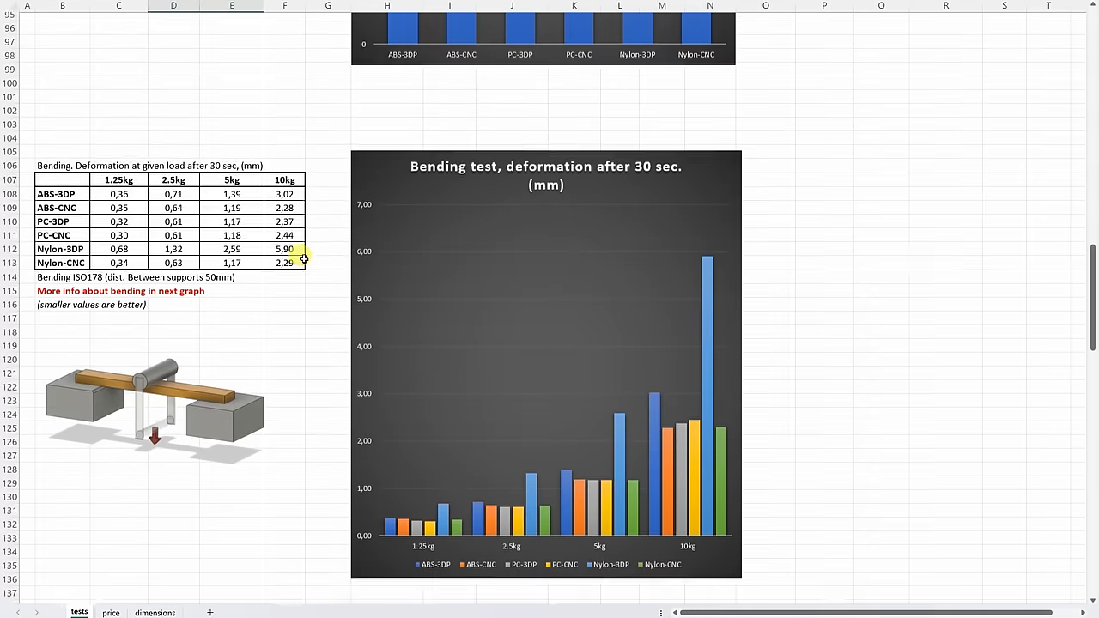
scroll(down, 3)
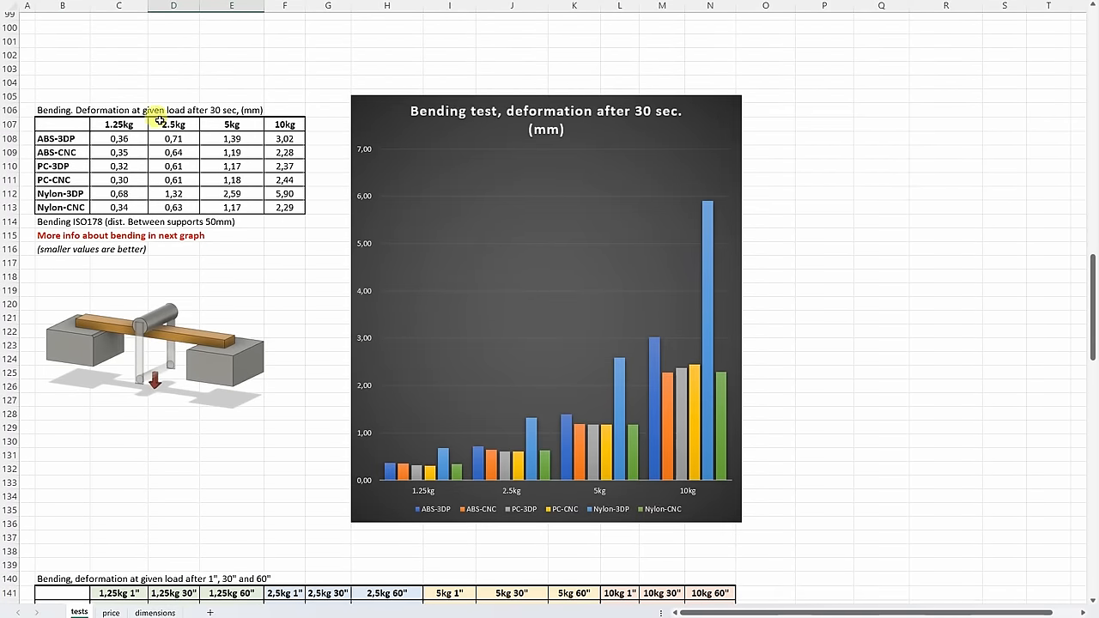
mouse_move(223, 164)
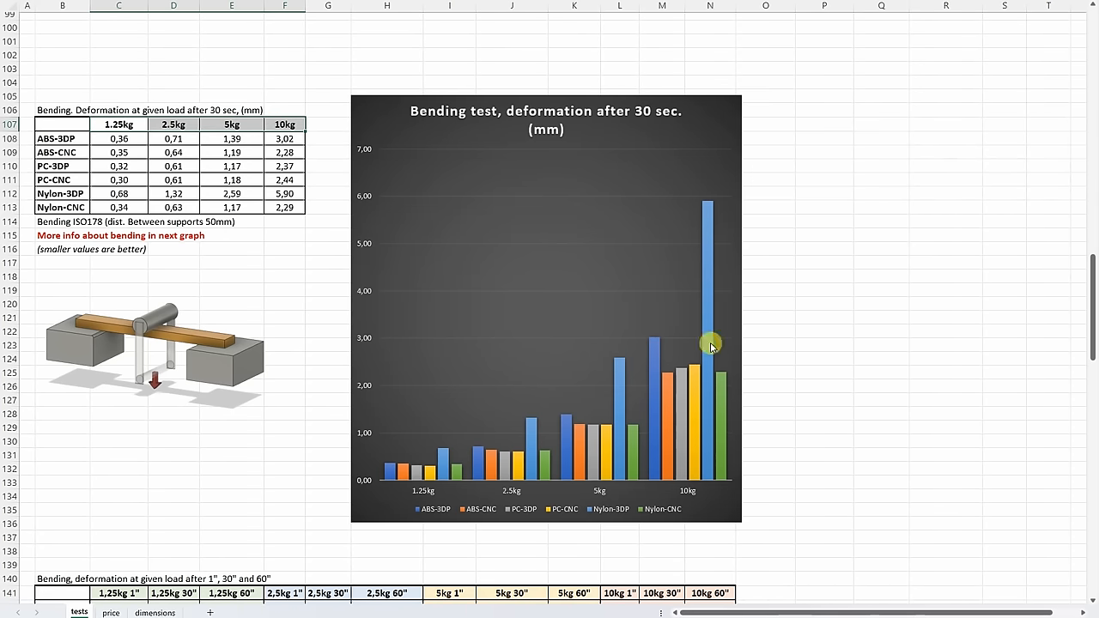
mouse_move(706, 205)
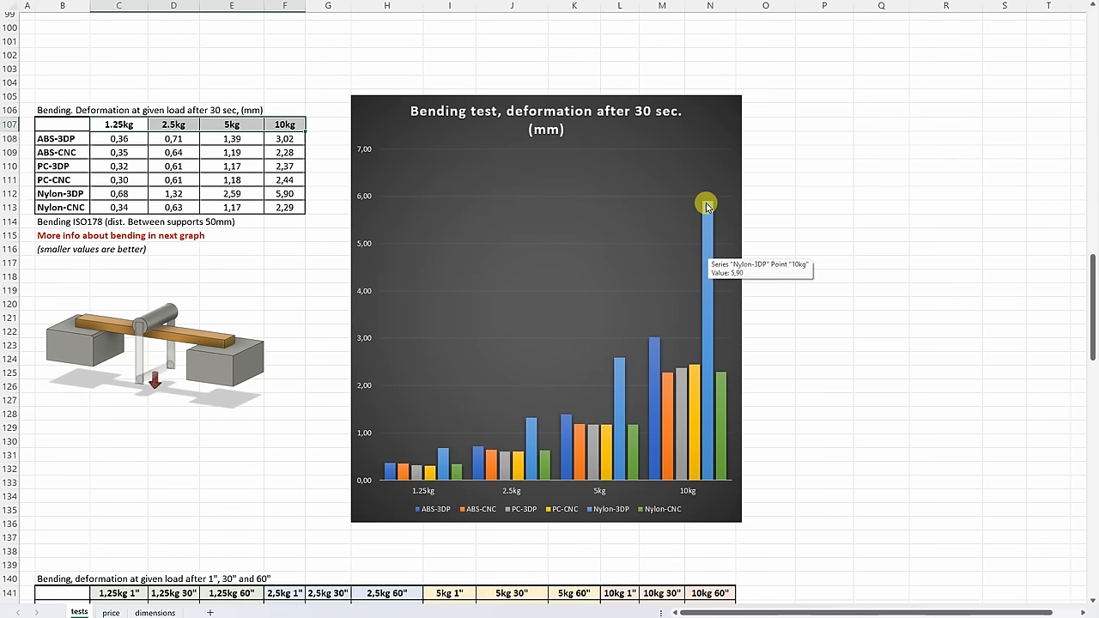
mouse_move(388, 482)
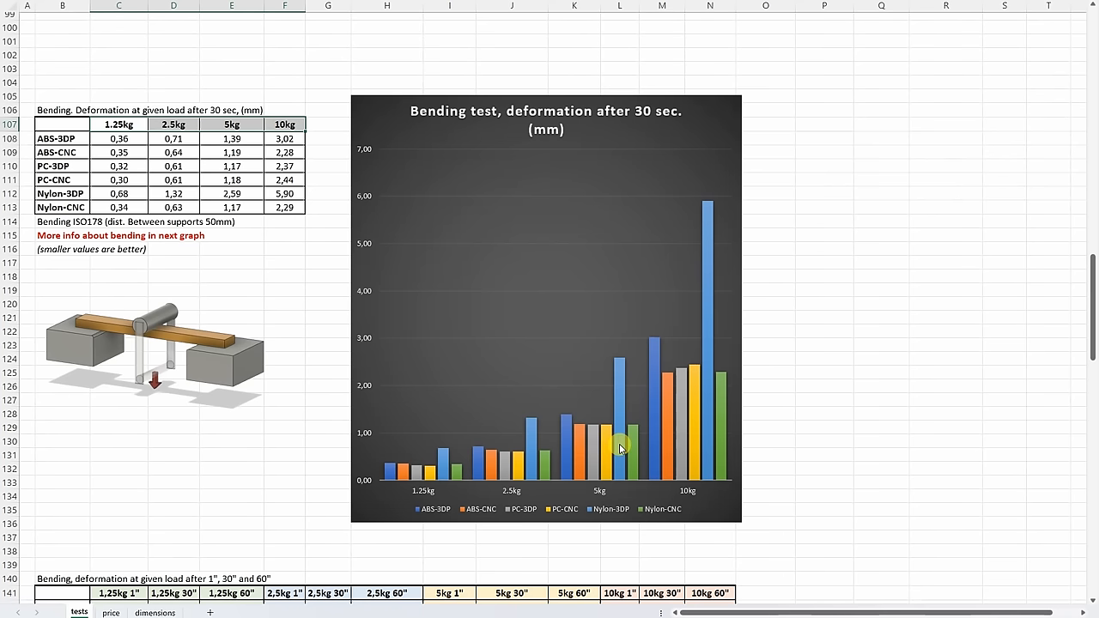
mouse_move(650, 383)
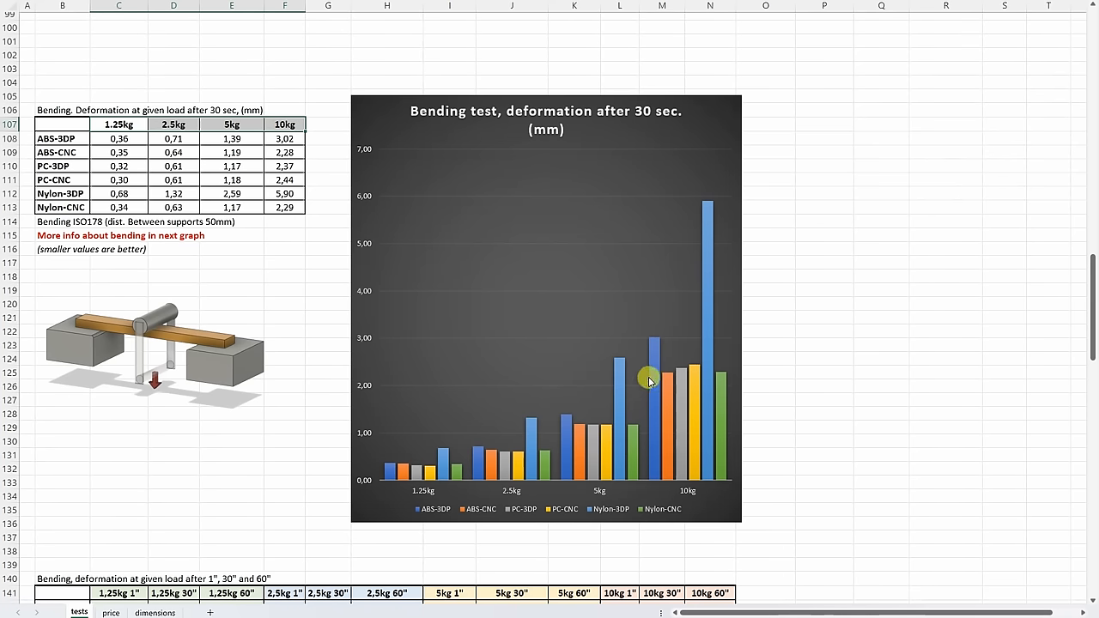
mouse_move(662, 340)
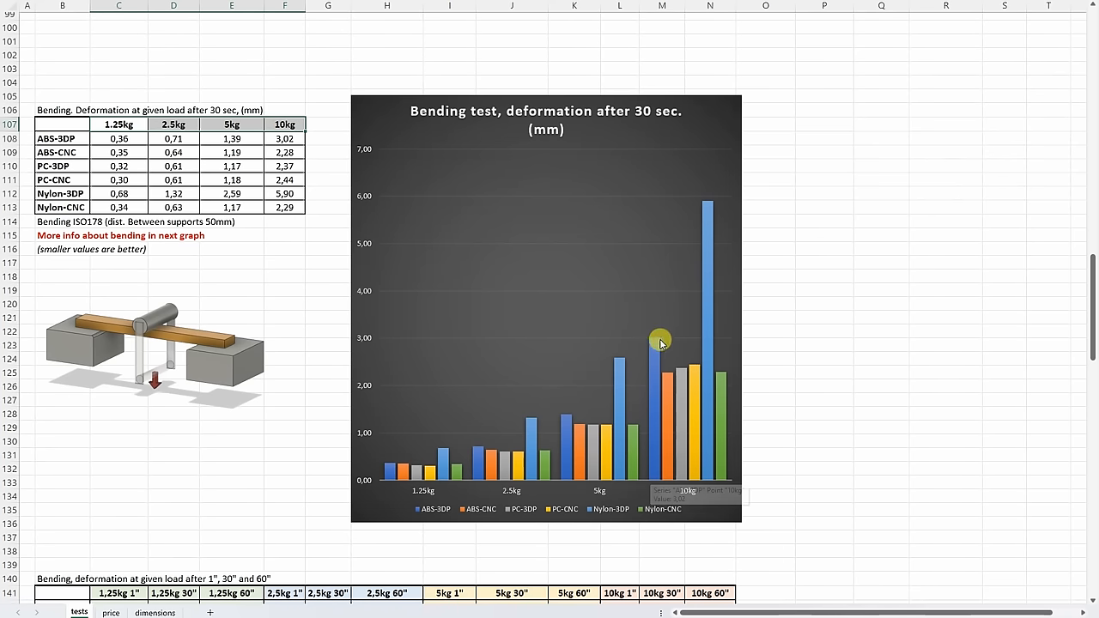
scroll(down, 3)
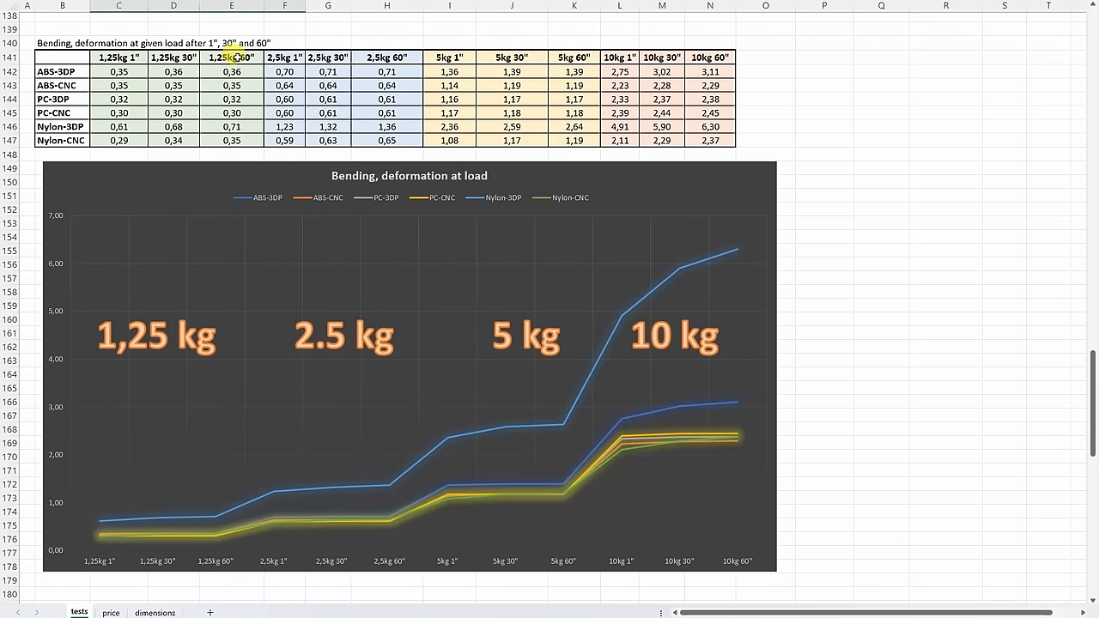
mouse_move(747, 236)
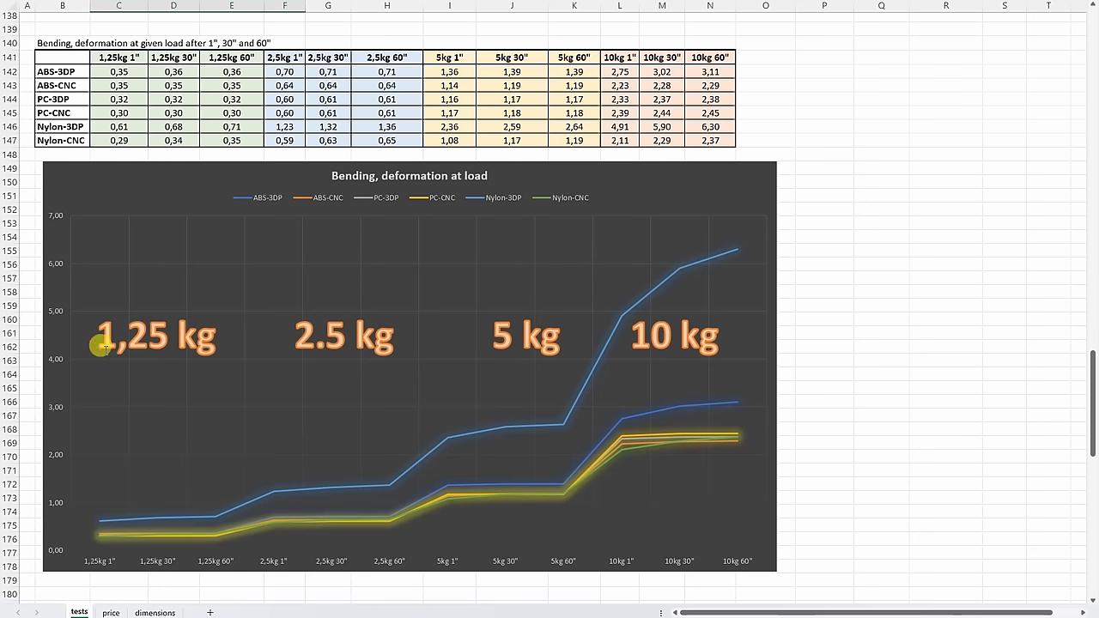
mouse_move(689, 426)
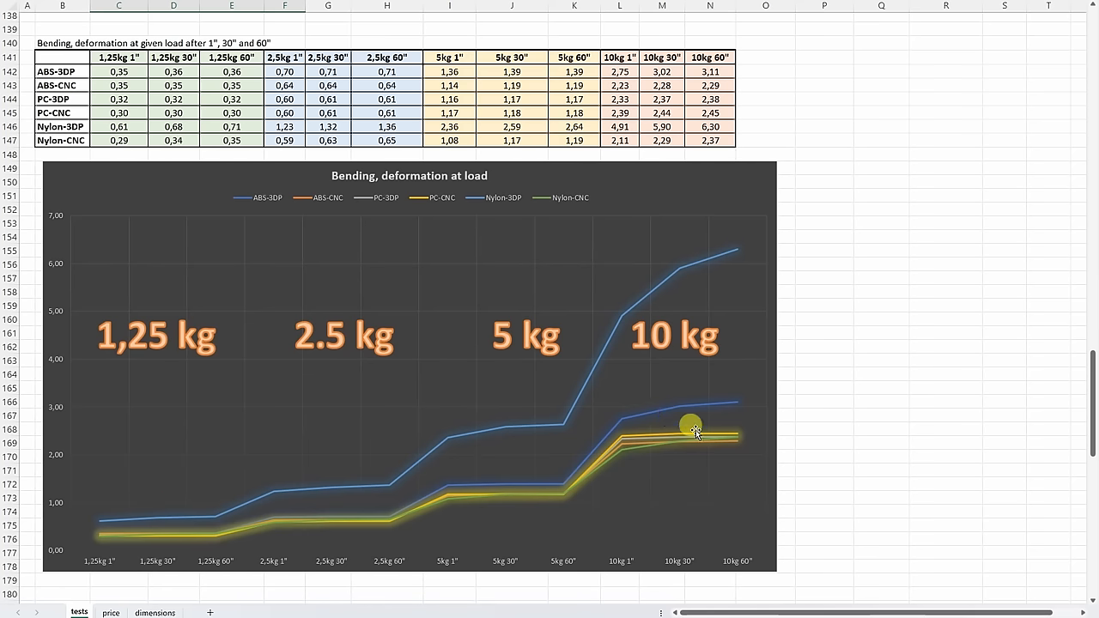
mouse_move(751, 391)
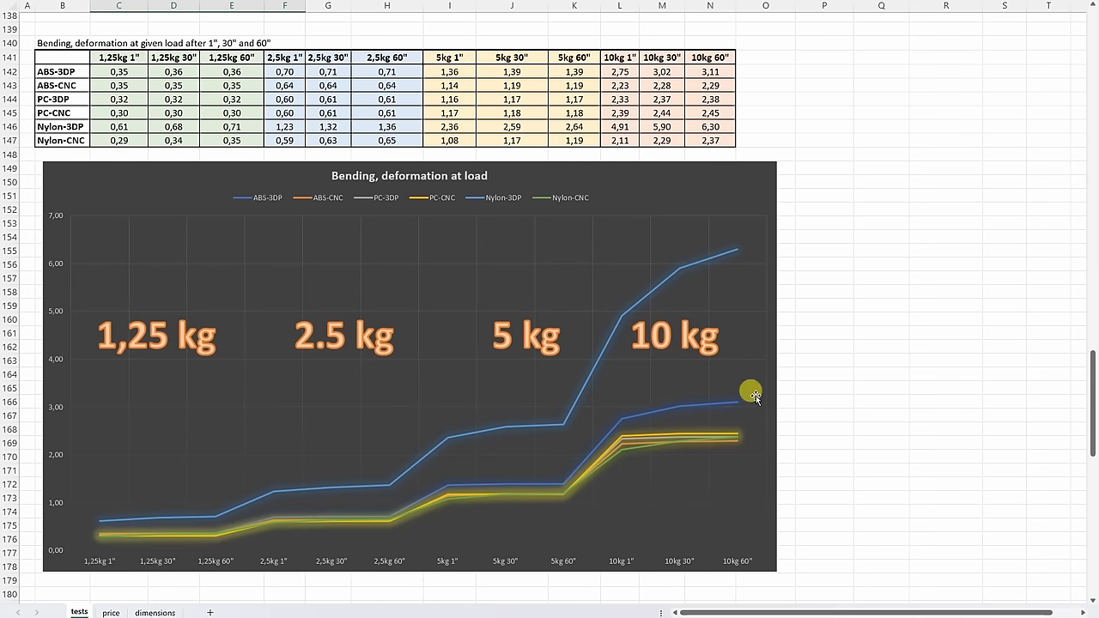
mouse_move(213, 522)
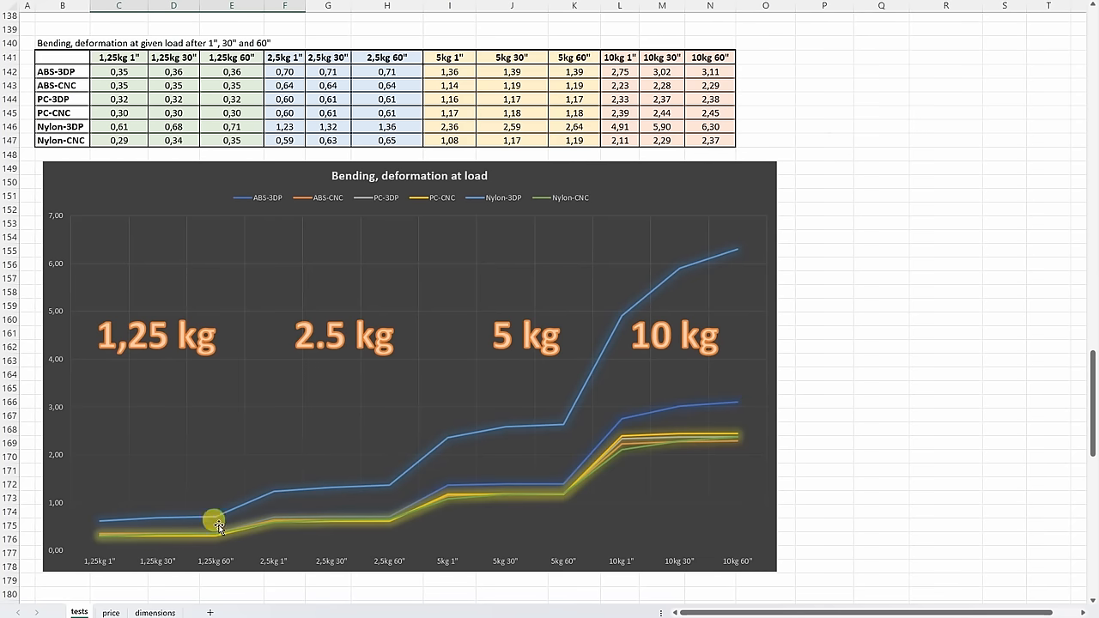
mouse_move(502, 484)
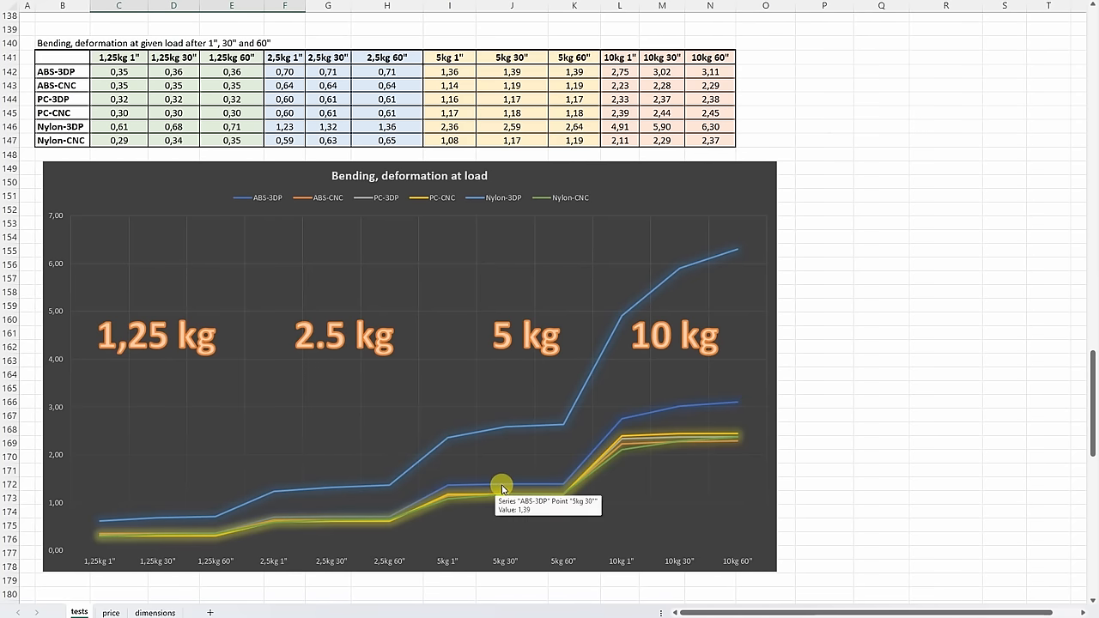
mouse_move(554, 487)
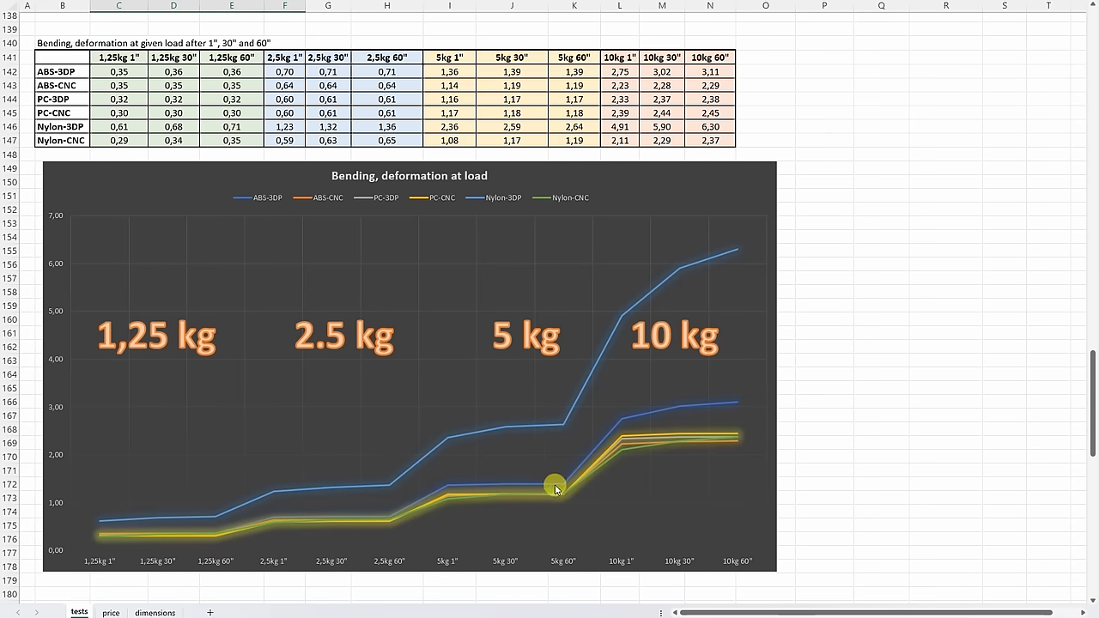
mouse_move(661, 439)
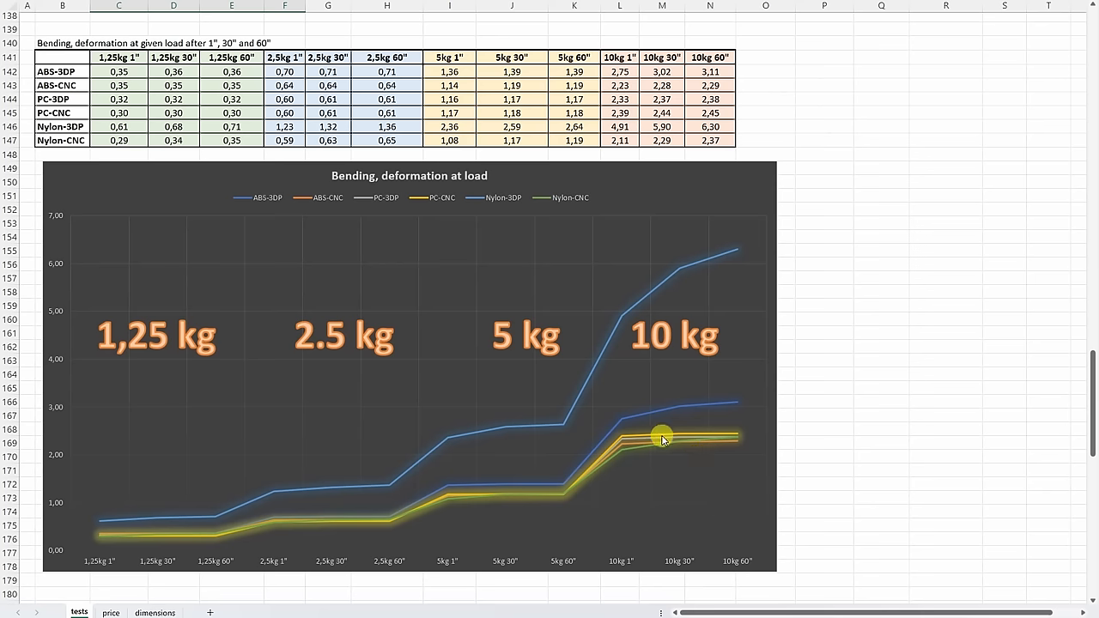
mouse_move(677, 408)
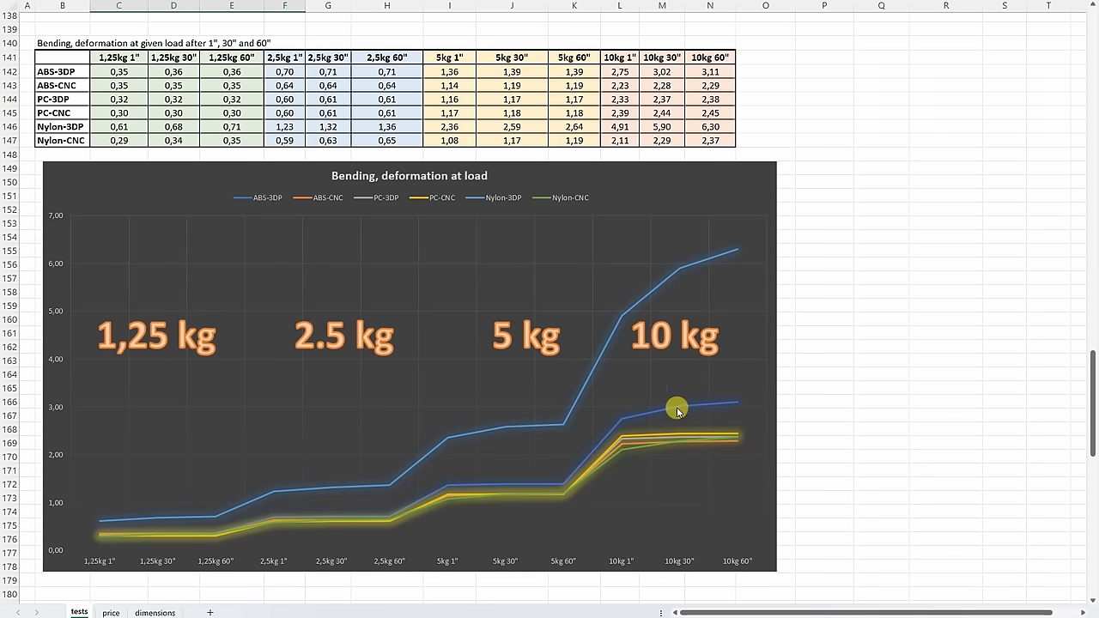
mouse_move(788, 384)
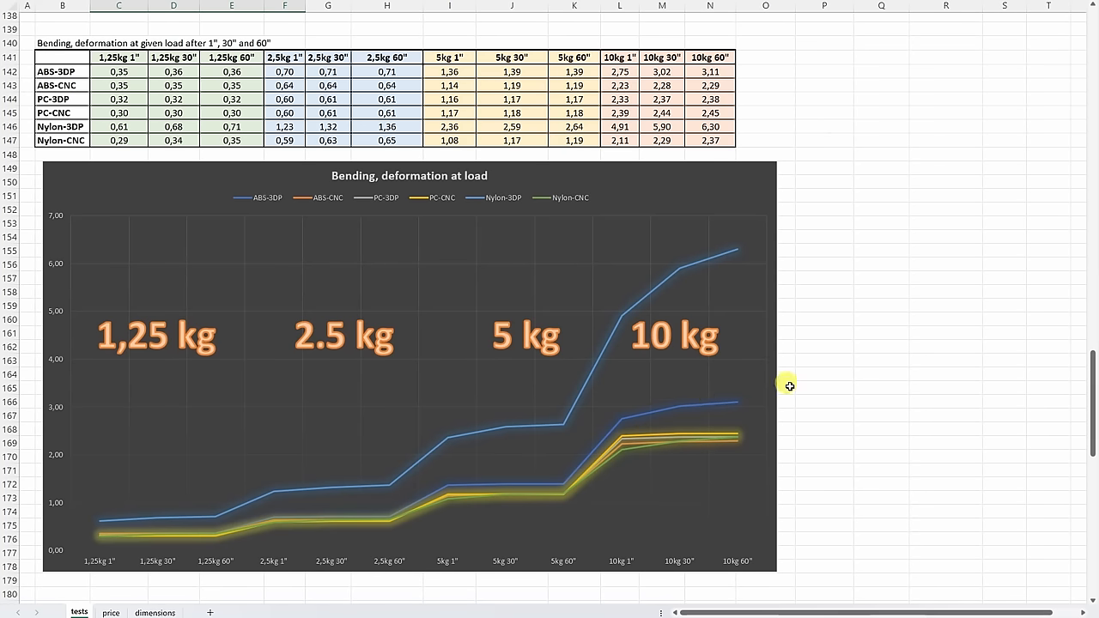
Scroll down from the bending line chart to the Izod impact break-energy table.
scroll(down, 3)
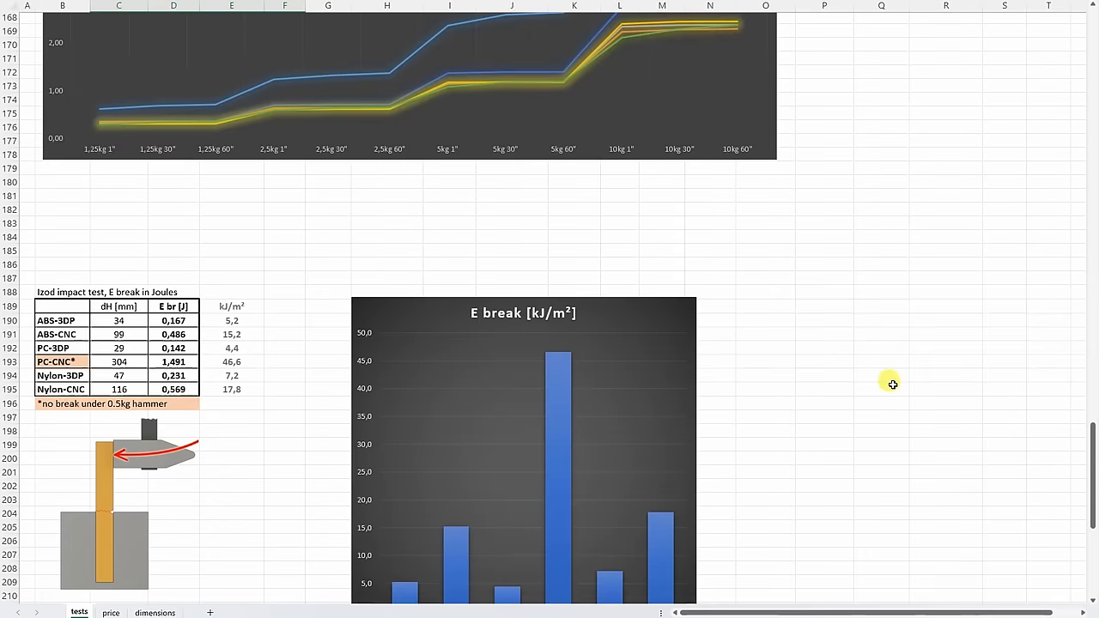
Scroll past the full E break chart to the Temperature test °C deformation chart.
scroll(down, 3)
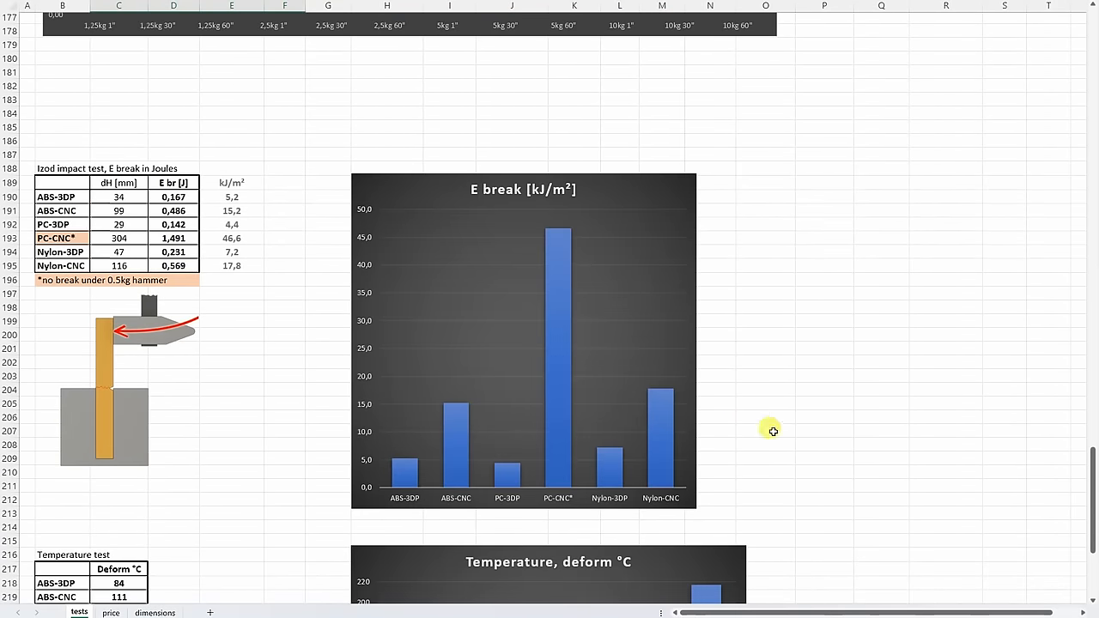
mouse_move(653, 433)
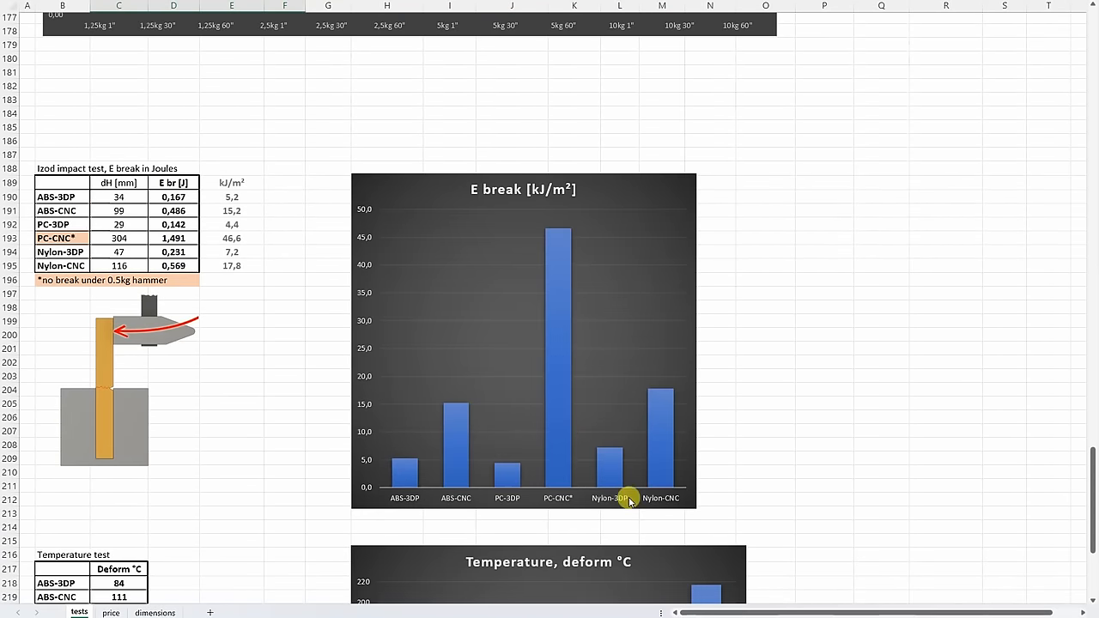
mouse_move(537, 505)
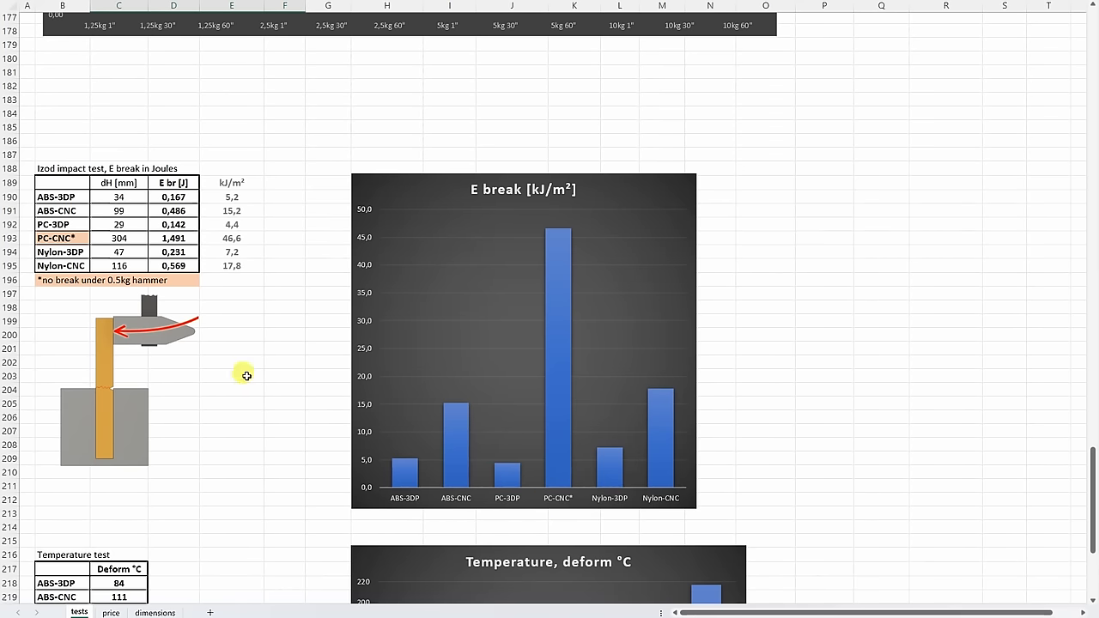
scroll(down, 3)
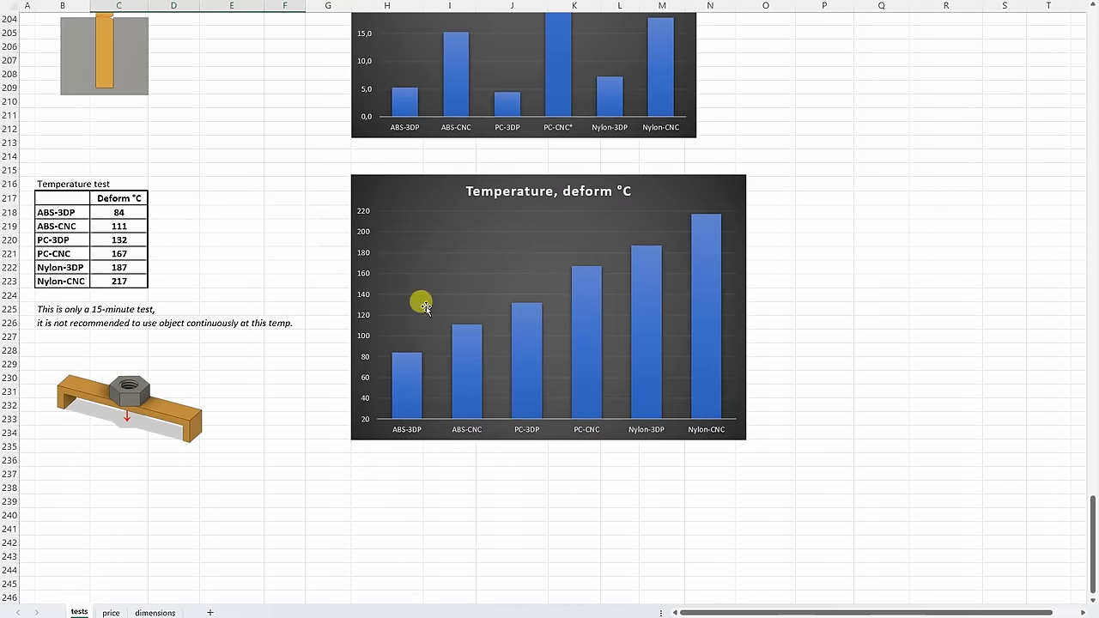
mouse_move(724, 196)
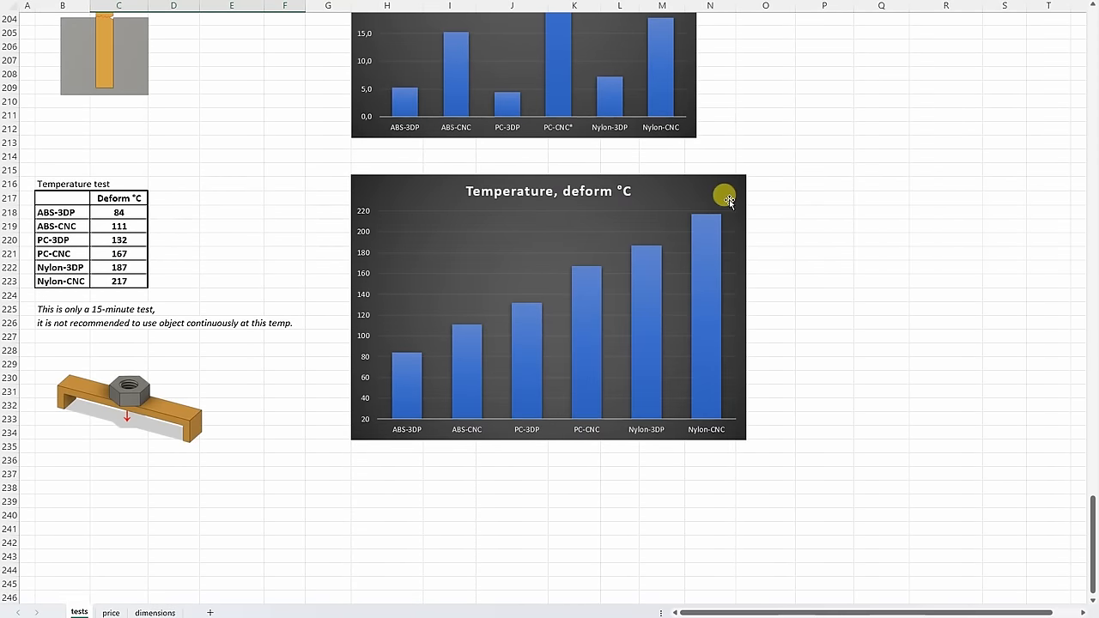
mouse_move(379, 422)
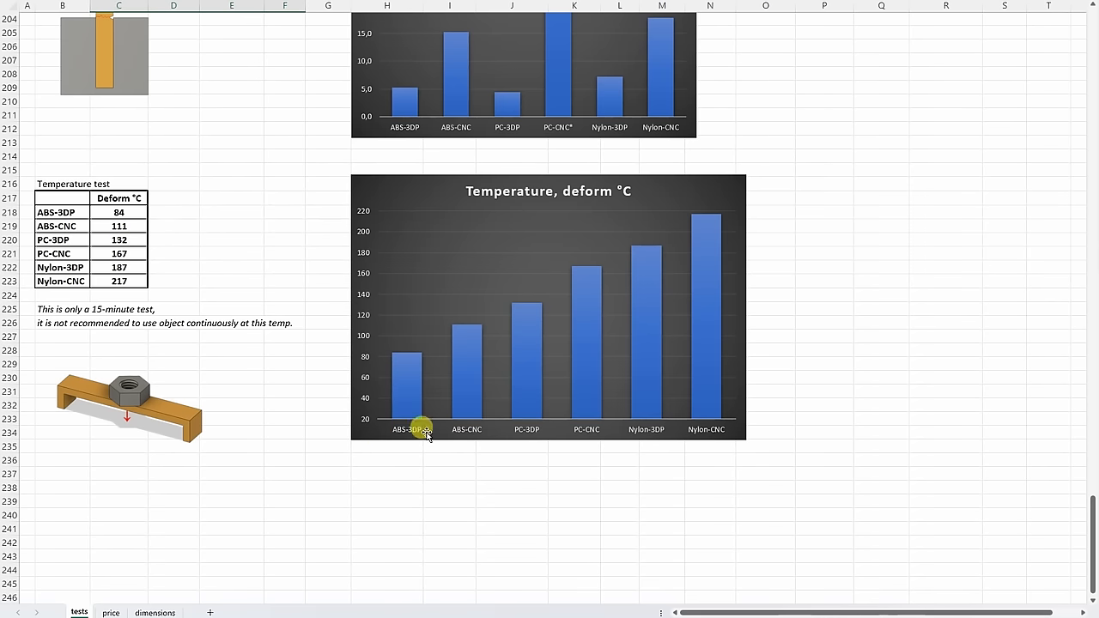
mouse_move(646, 446)
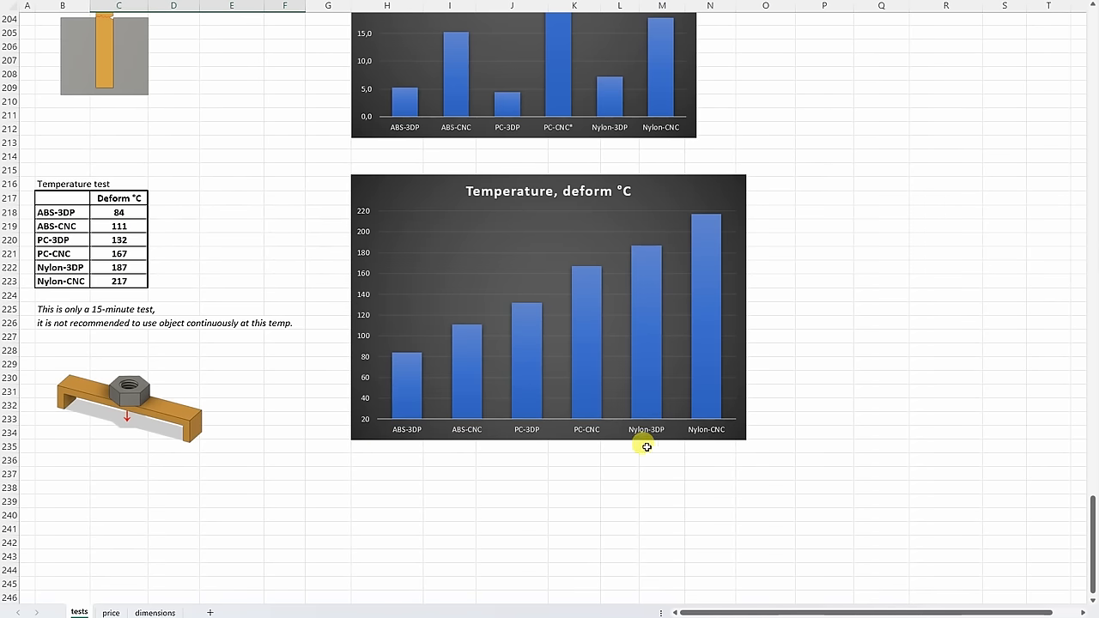
mouse_move(745, 432)
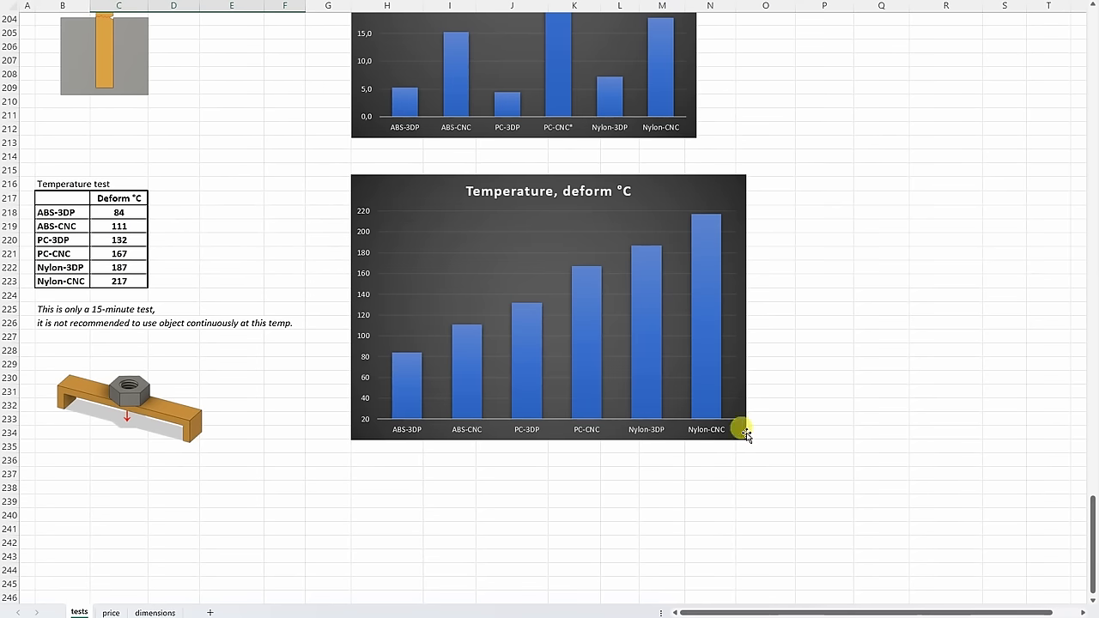
mouse_move(541, 357)
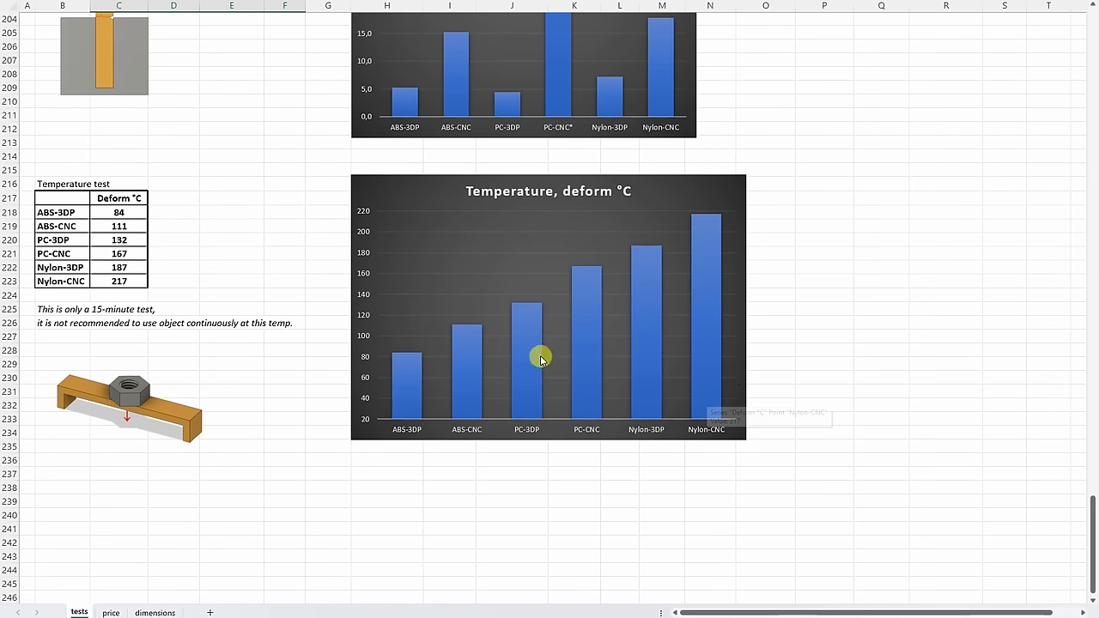
mouse_move(674, 285)
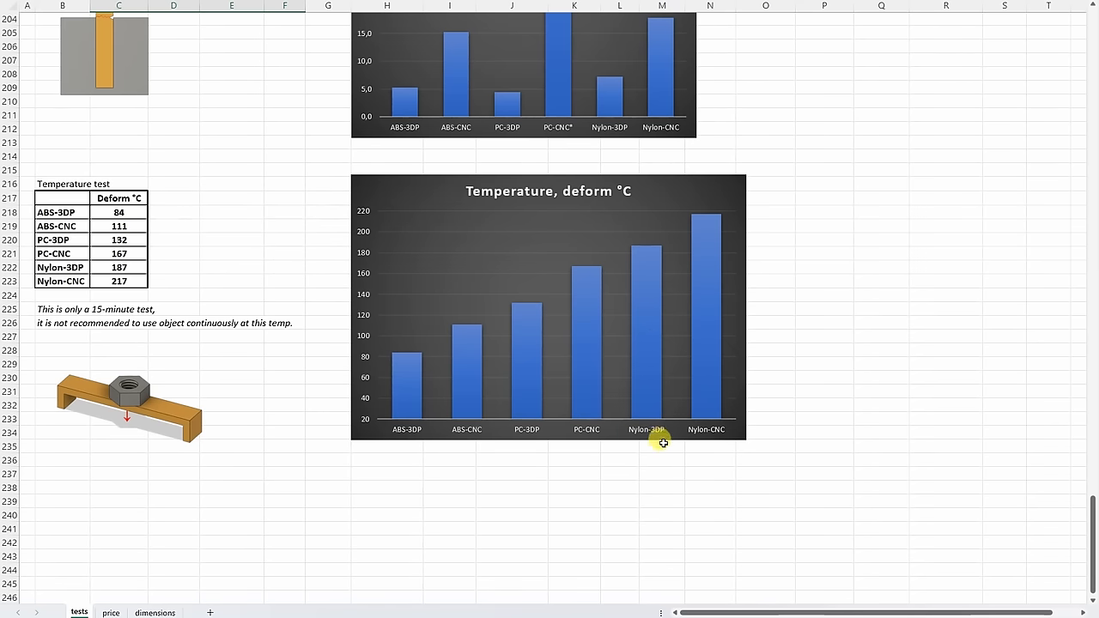
mouse_move(149, 468)
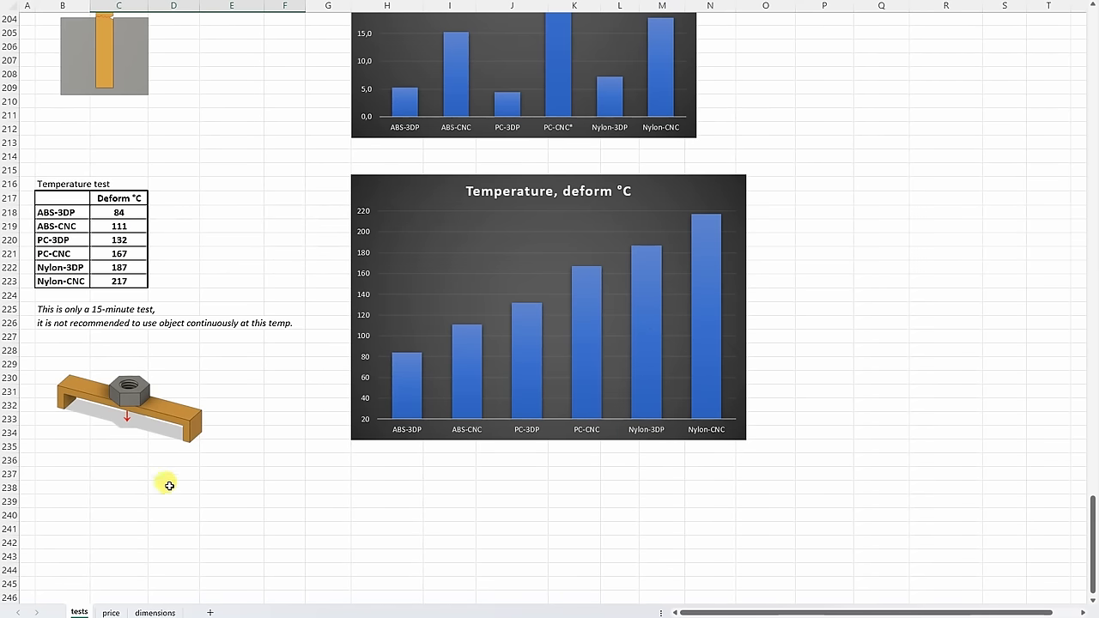
Switch through the price sheet to the dimensions sheet with its standard deviation chart.
click(110, 612)
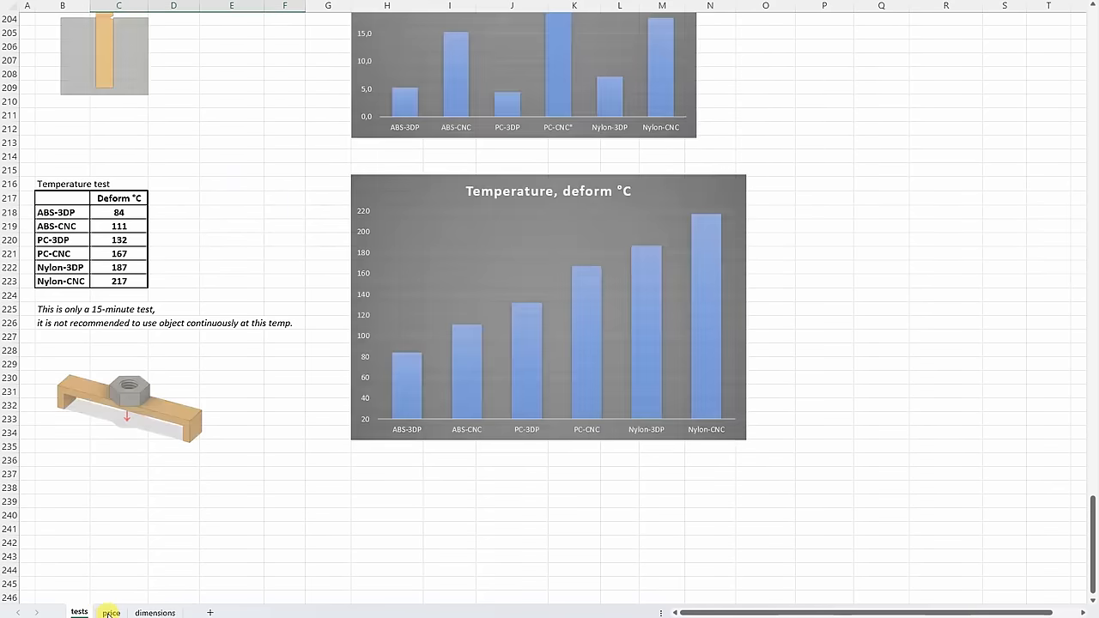
click(111, 612)
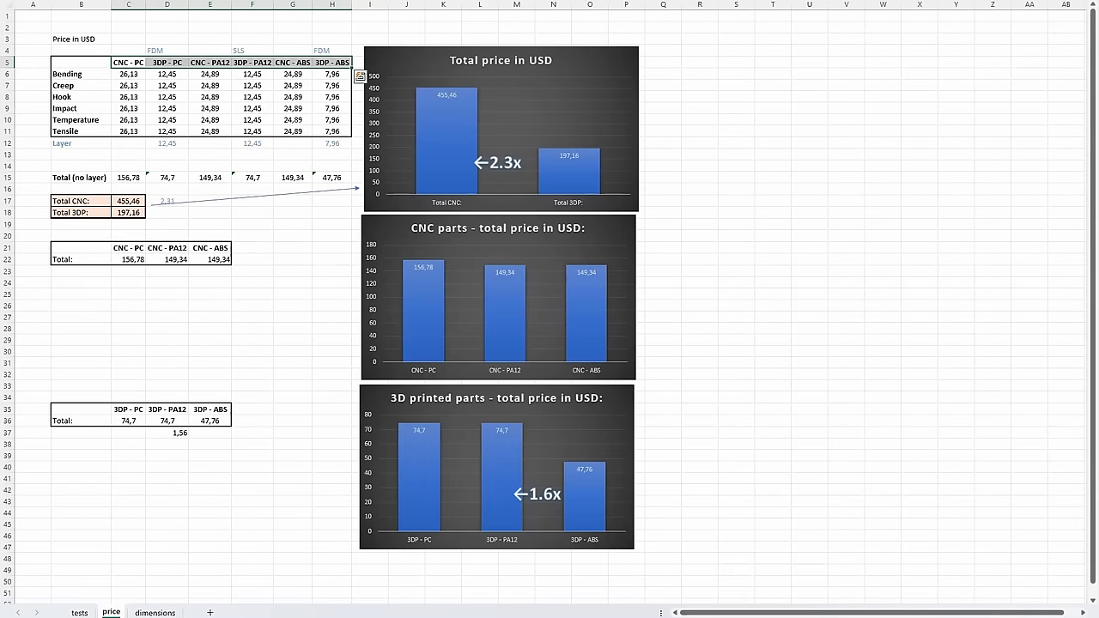
click(155, 612)
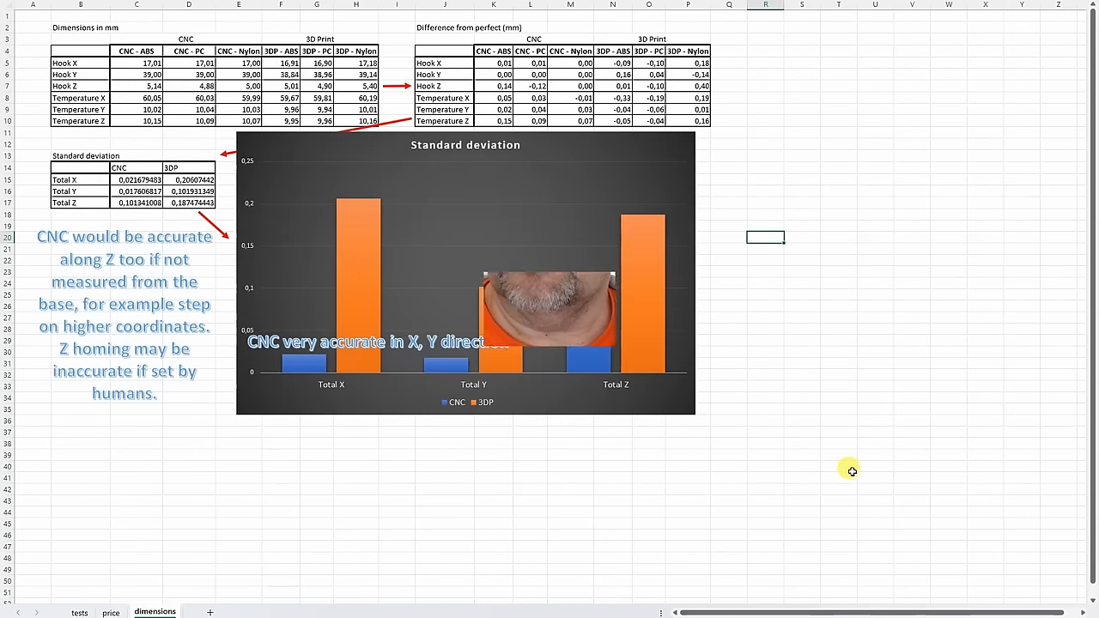